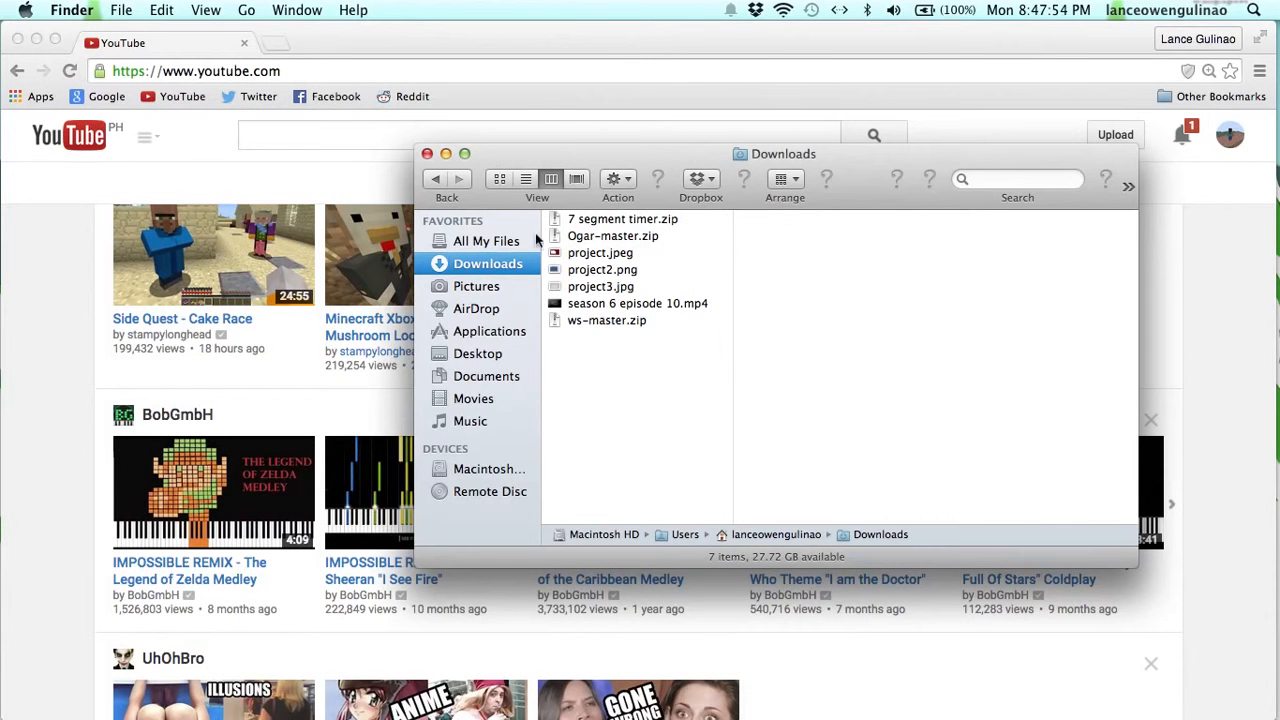
mouse_move(566, 267)
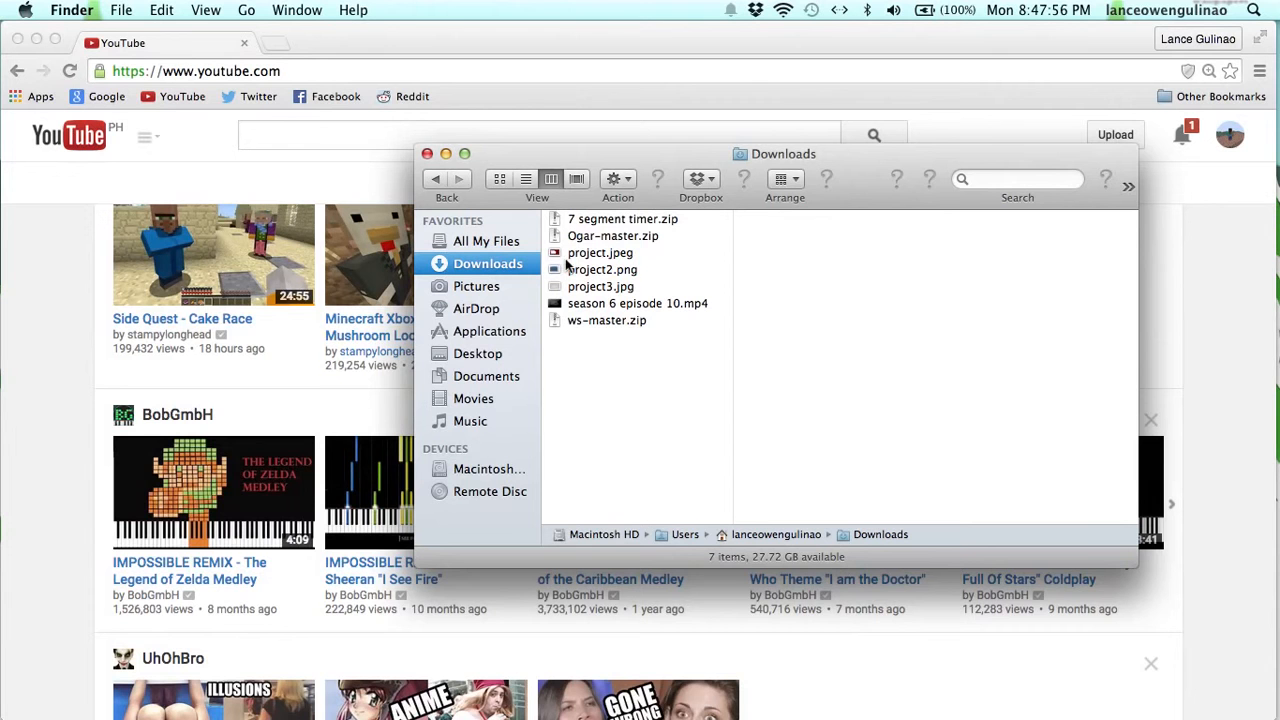
Step: Select Ogar-master.zip (3.2 MB) in Downloads to show its file details
click(612, 235)
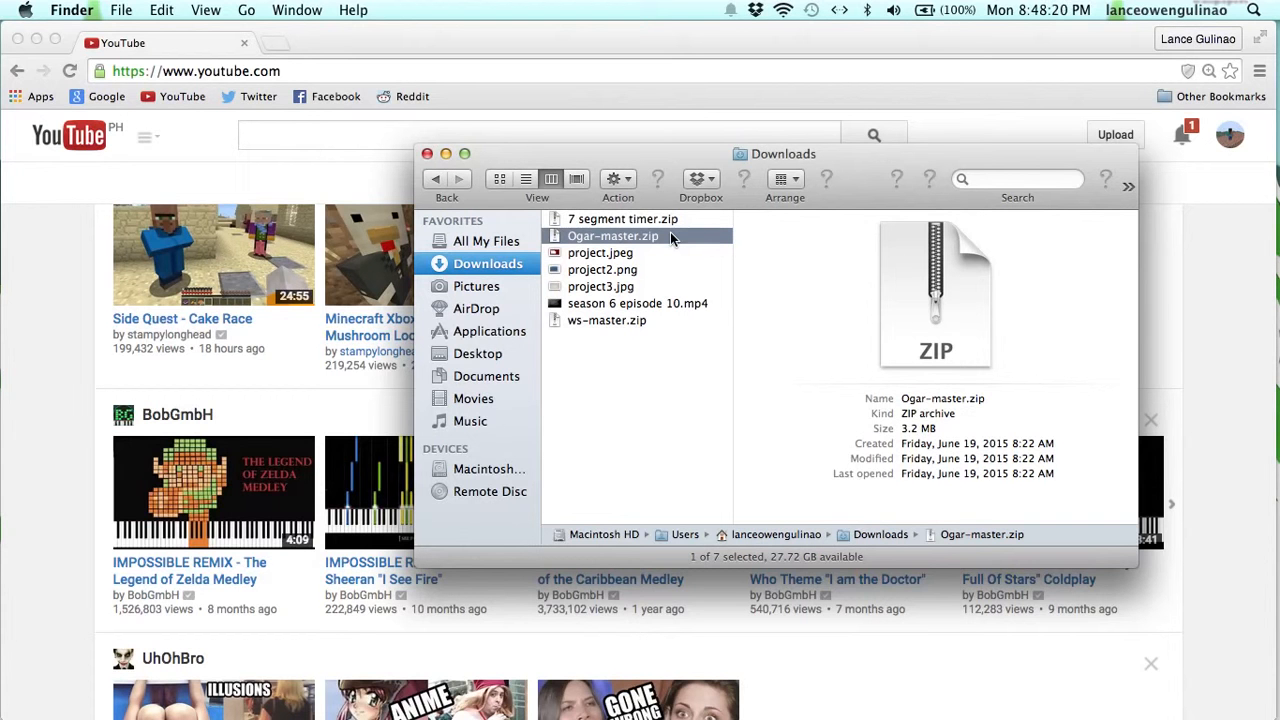
mouse_move(693, 237)
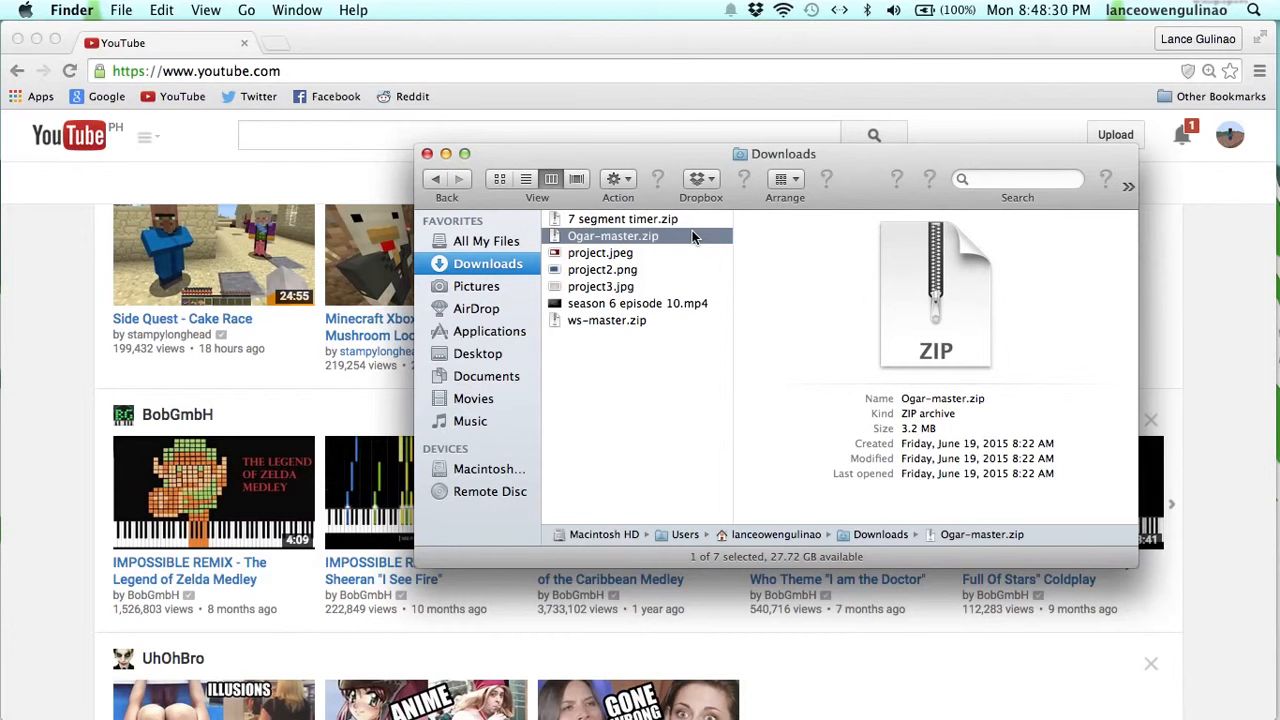
mouse_move(632, 162)
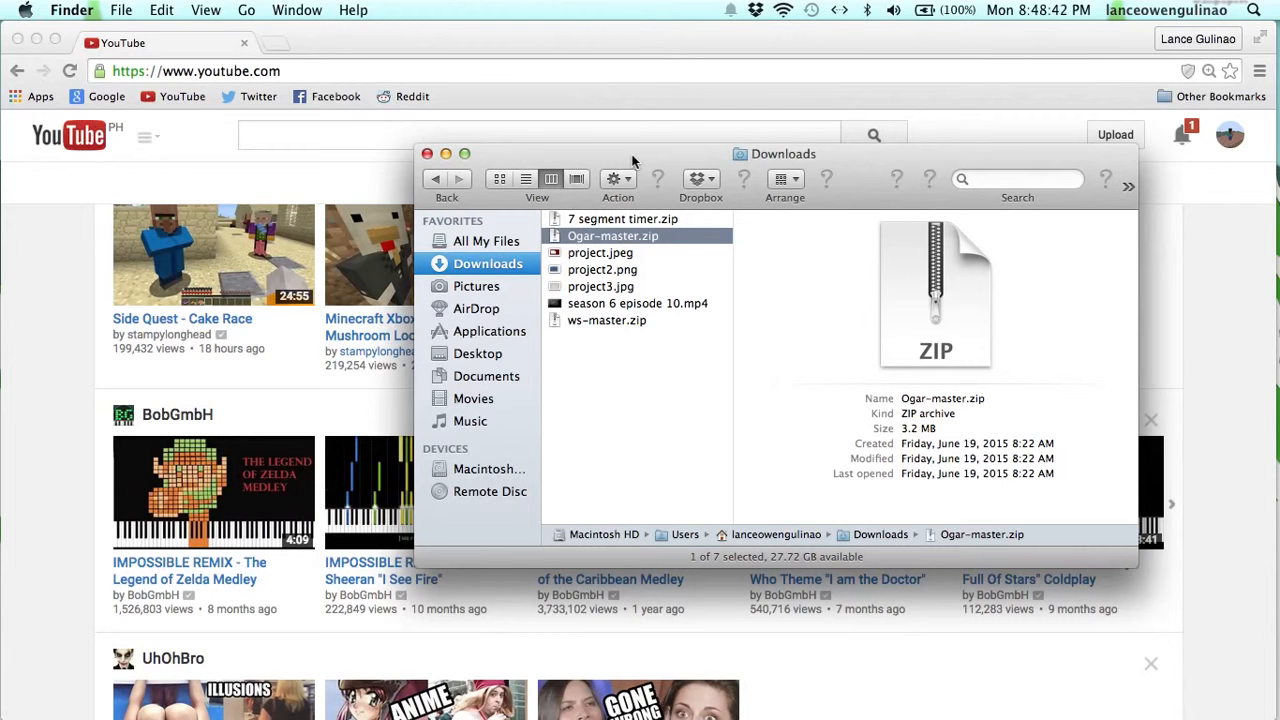
Step: Extract Ogar-master.zip in Downloads into an Ogar-master folder listing bin, src and gameserver.ini
drag(632, 160, 706, 180)
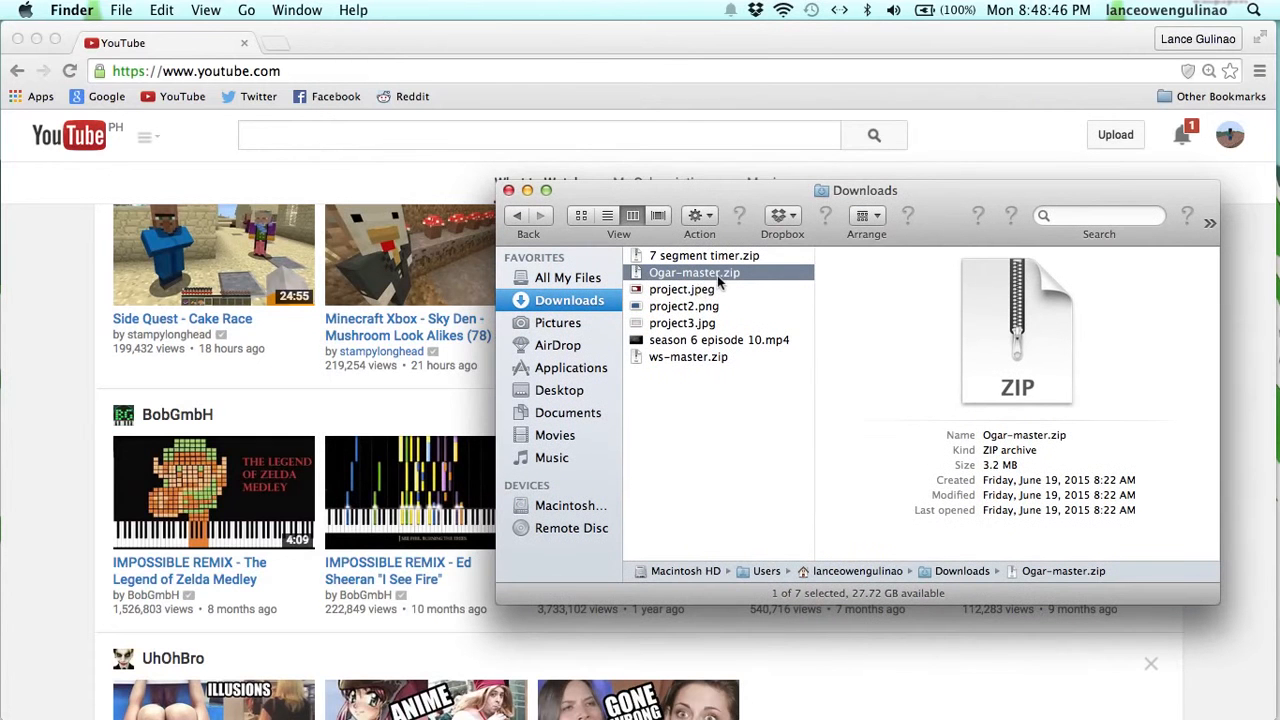
mouse_move(755, 281)
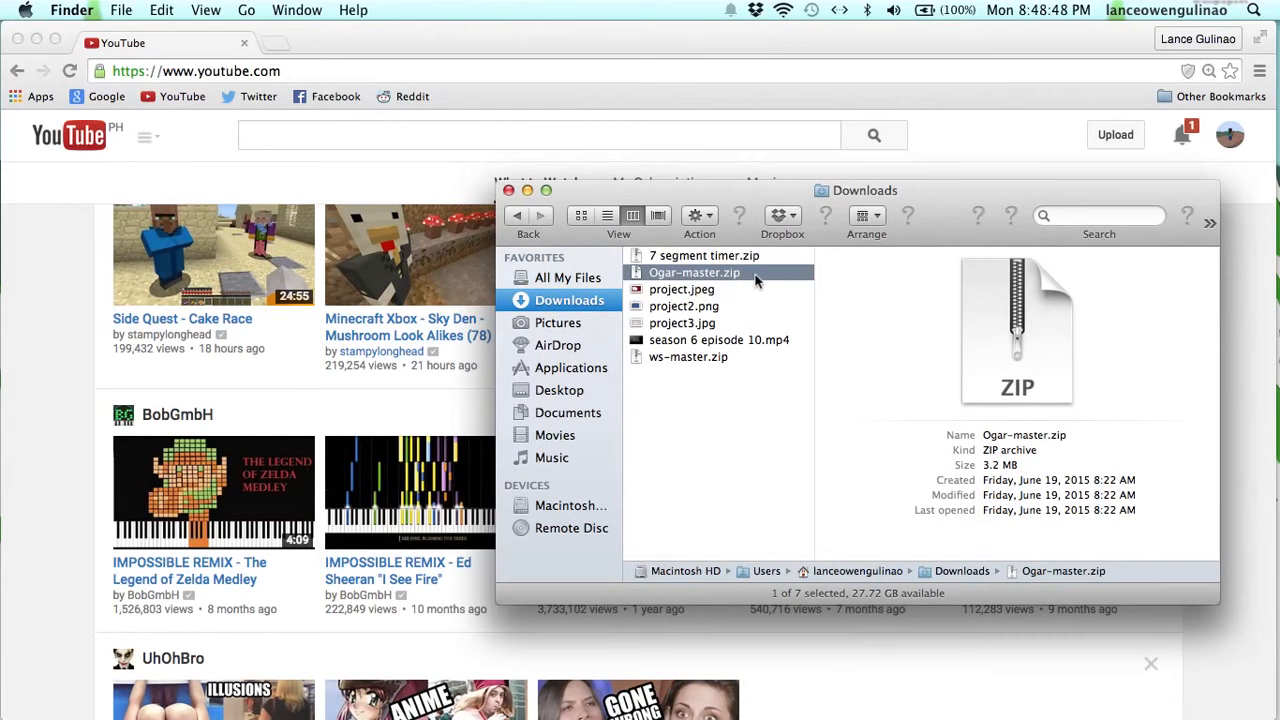
mouse_move(690, 372)
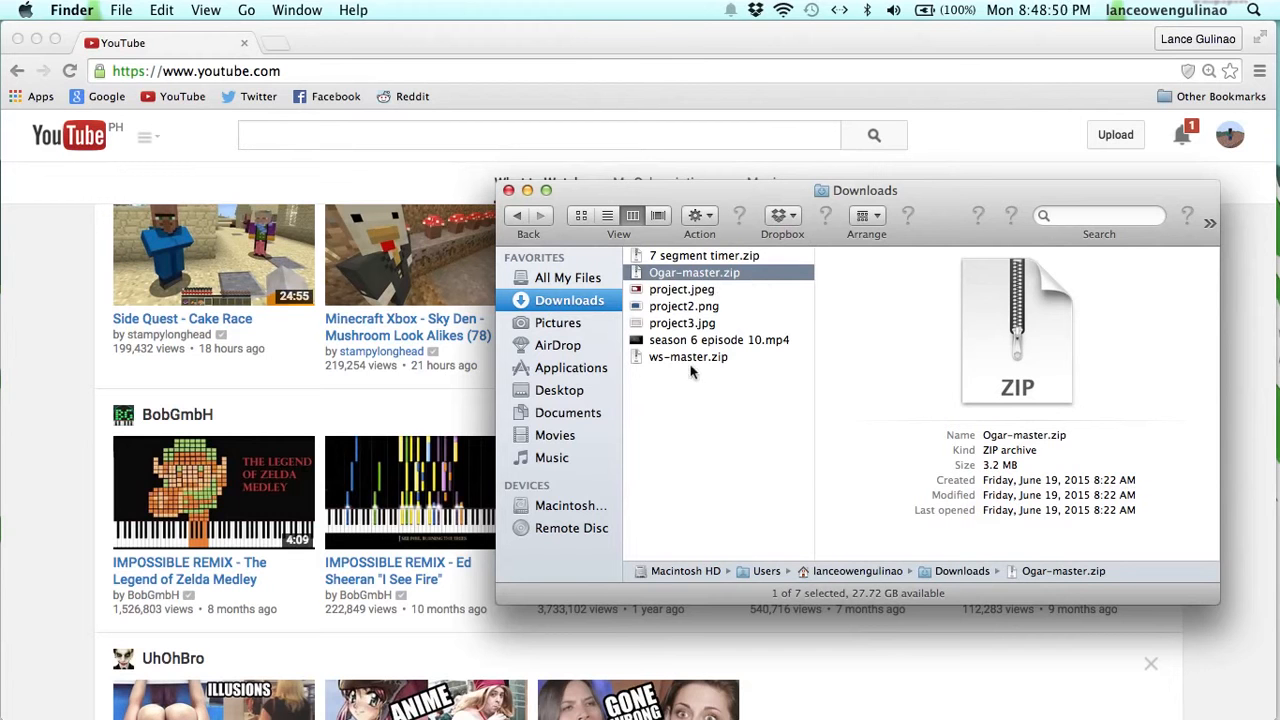
mouse_move(680, 372)
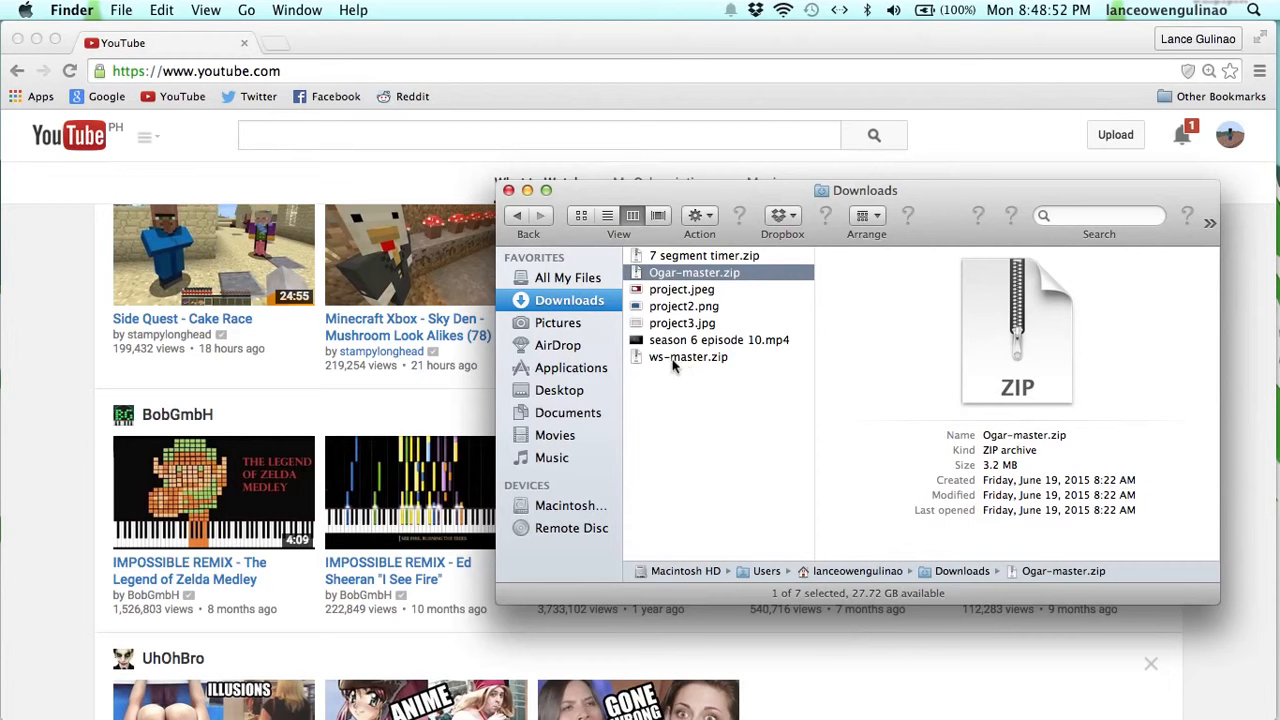
mouse_move(697, 271)
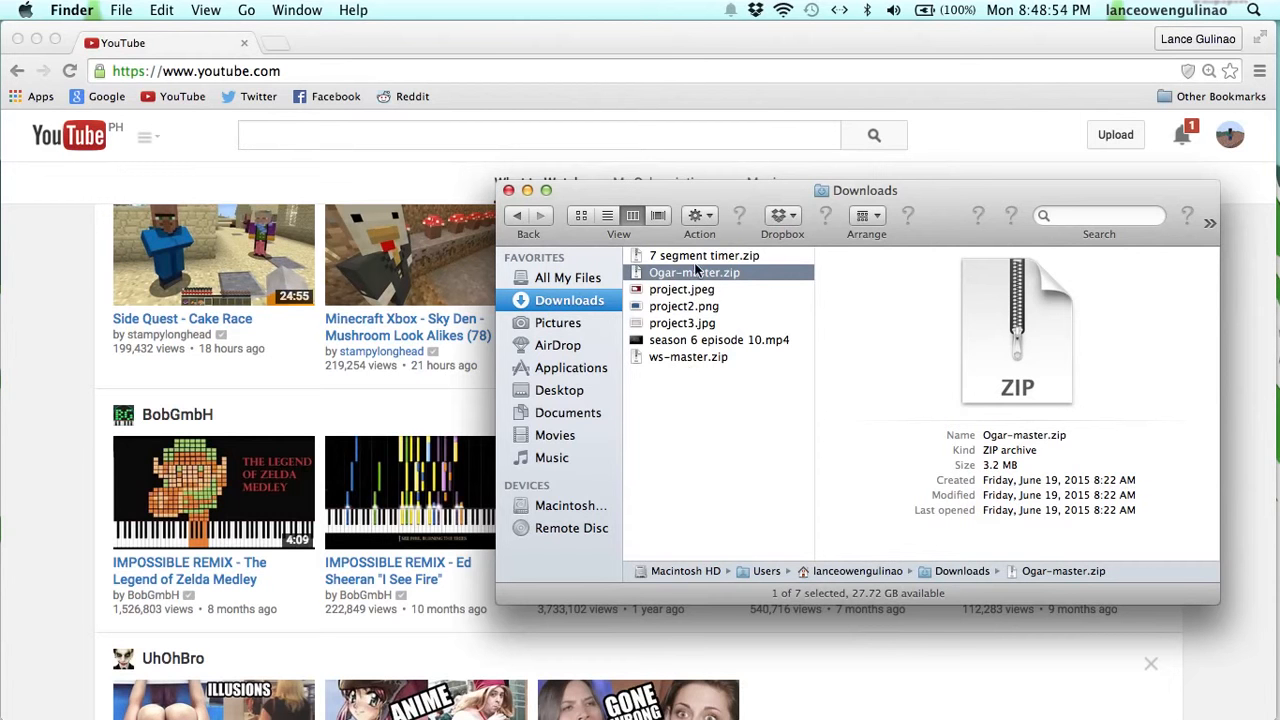
right_click(693, 272)
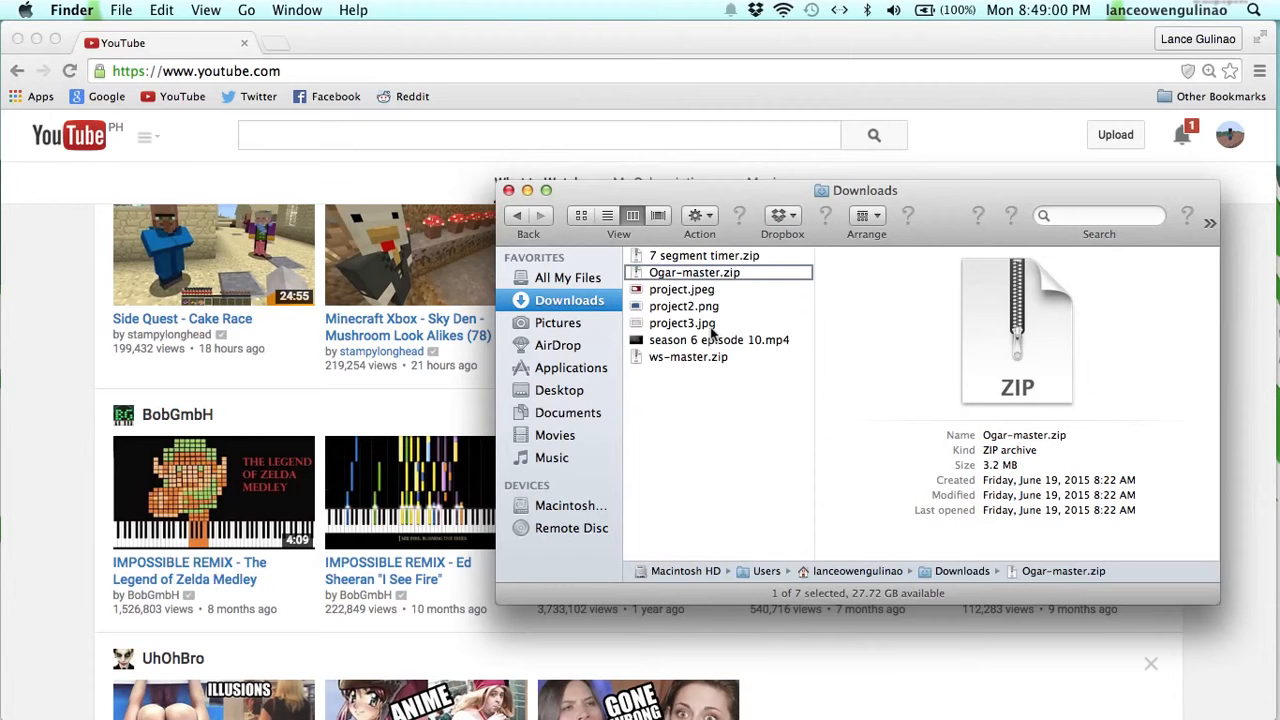
mouse_move(725, 292)
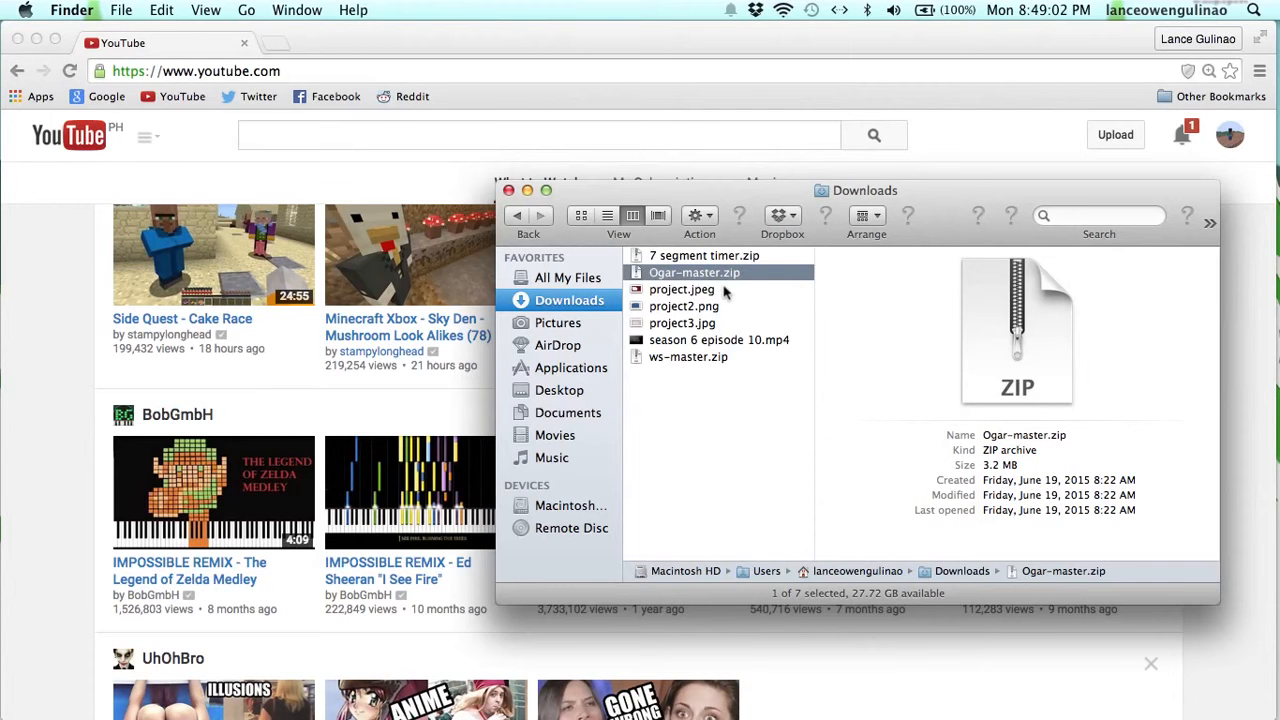
double_click(694, 272)
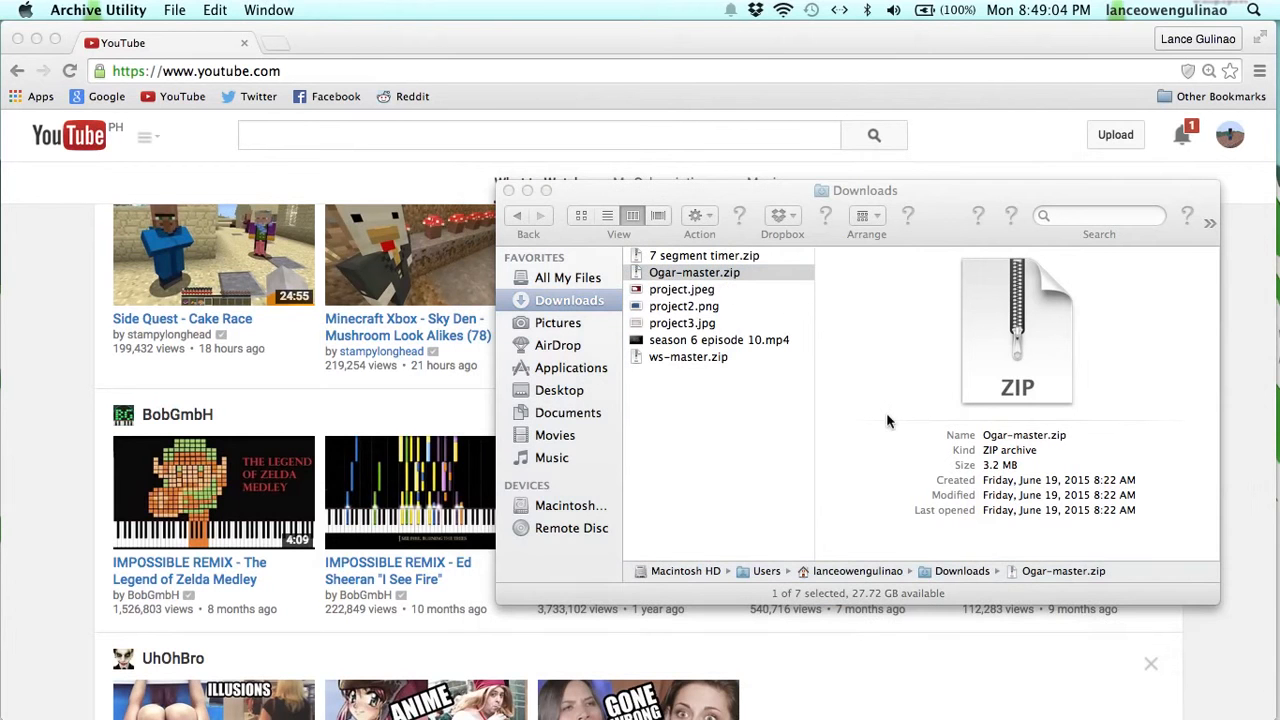
double_click(694, 272)
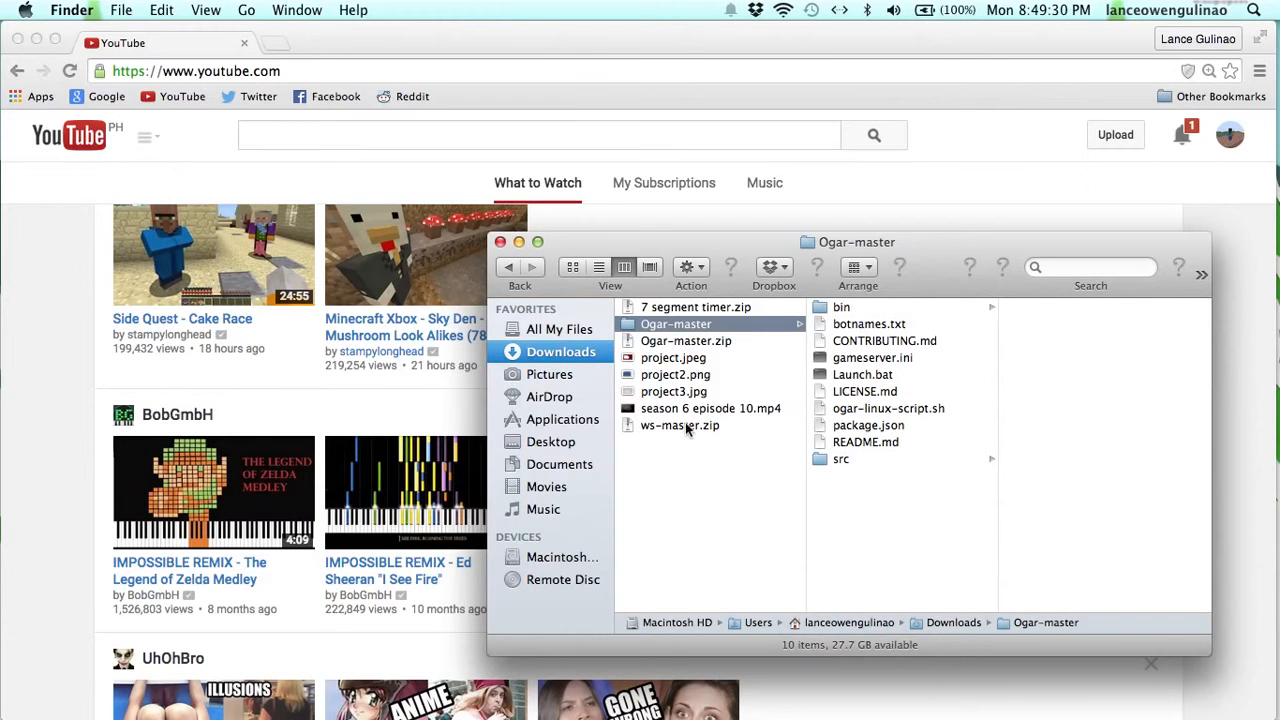
mouse_move(716, 464)
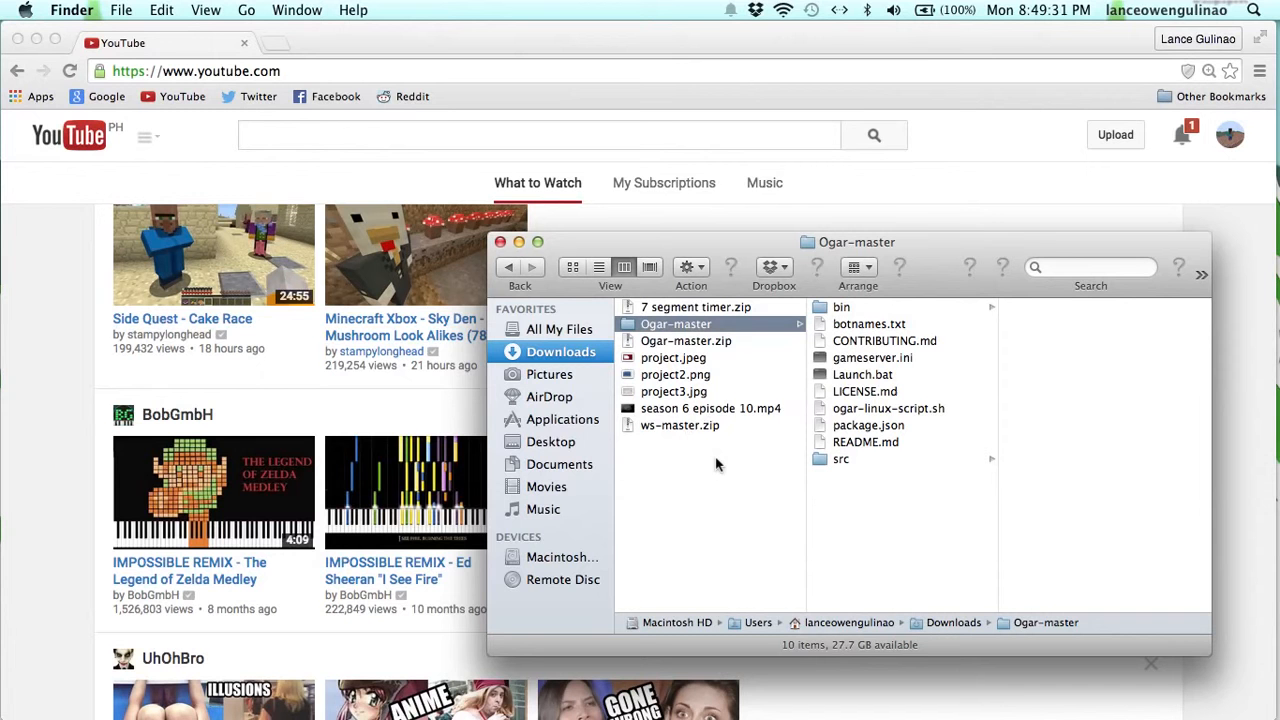
mouse_move(683, 435)
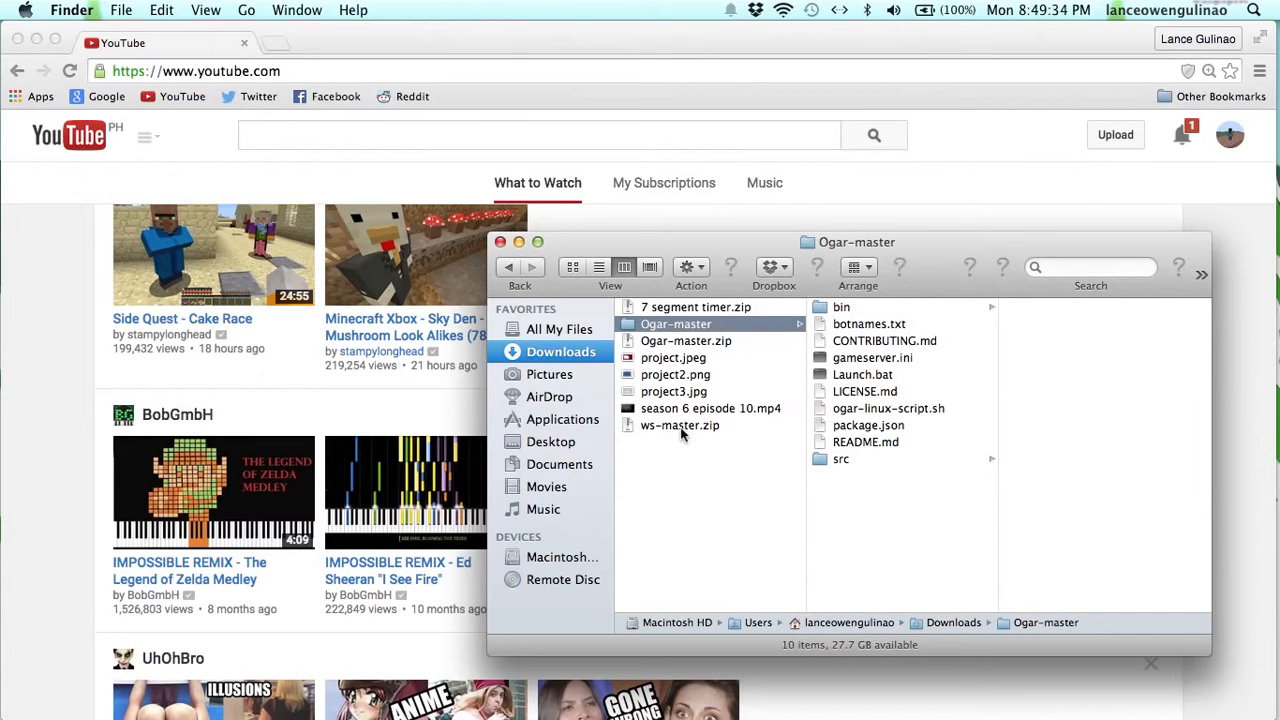
mouse_move(678, 415)
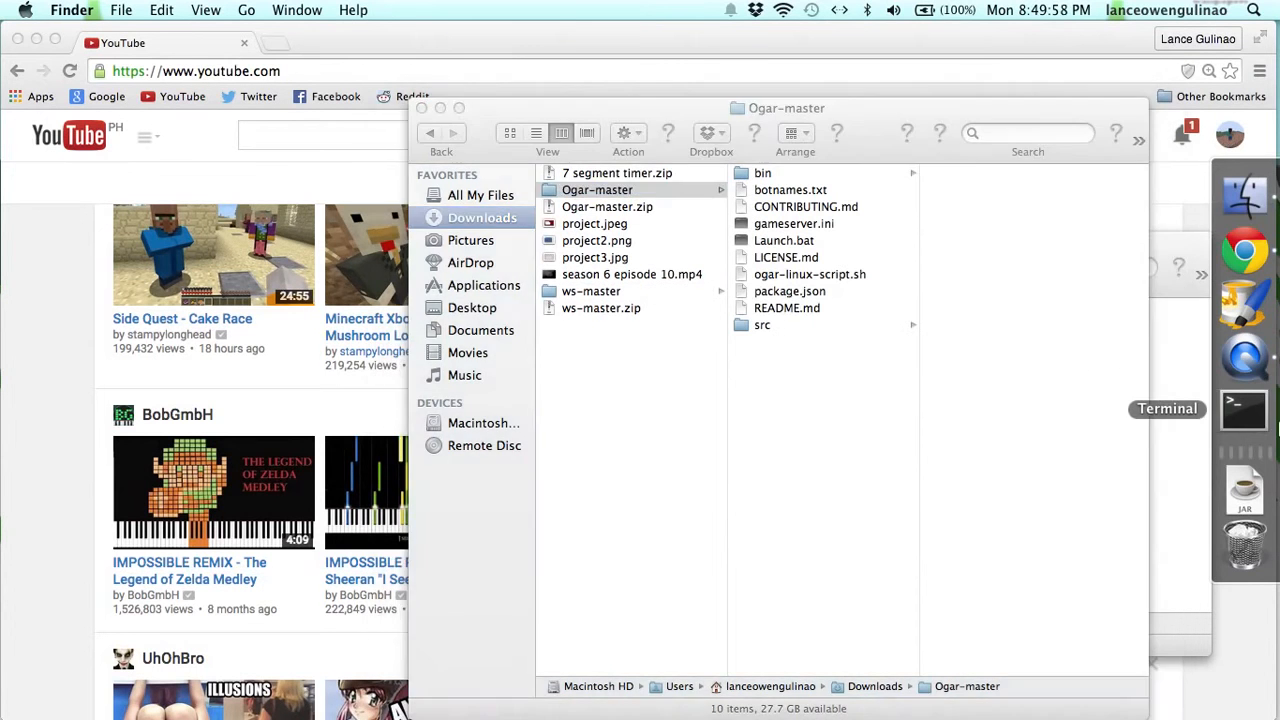
Step: Launch Terminal, try the unrecognised 'start' command, then begin a cd command
click(1243, 408)
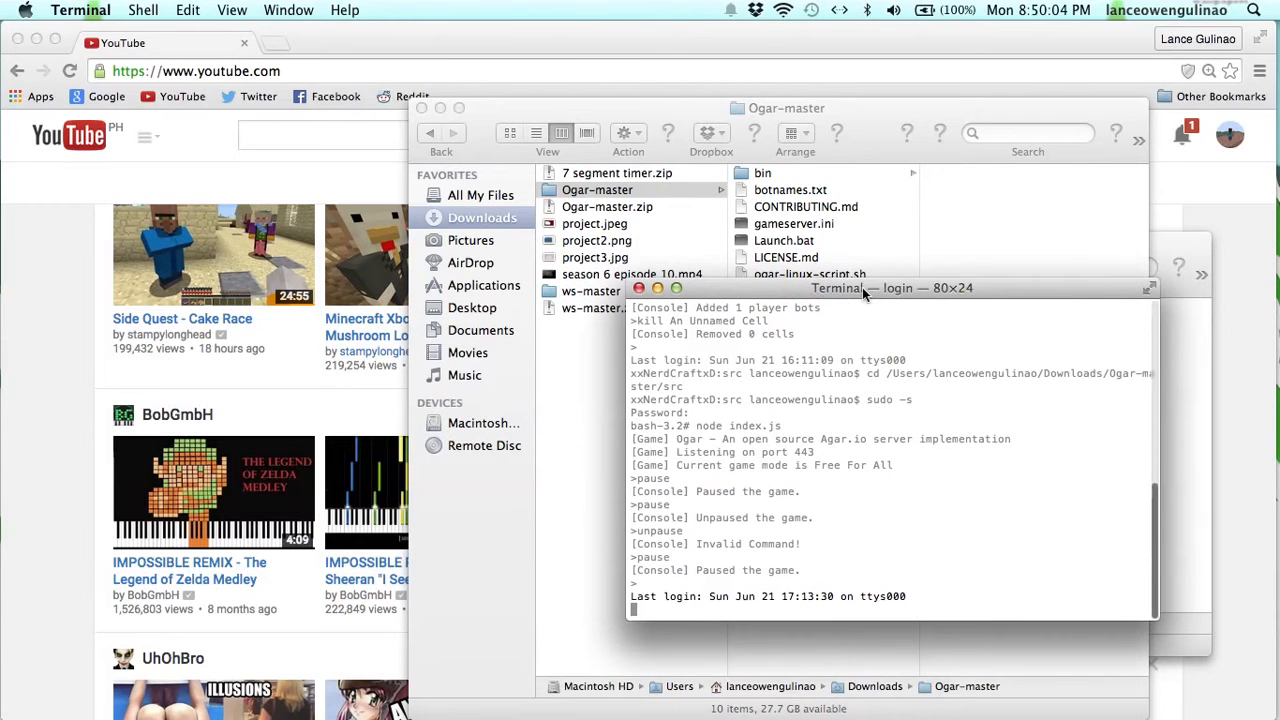
text(st)
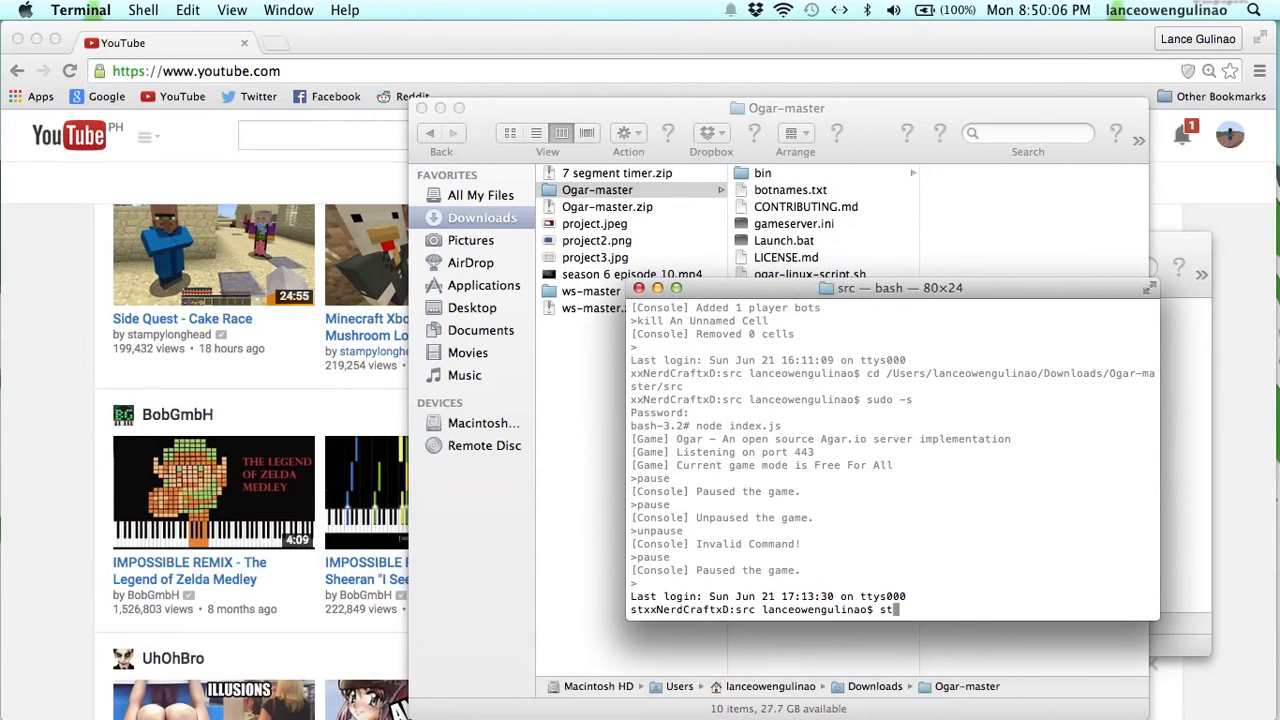
text(art)
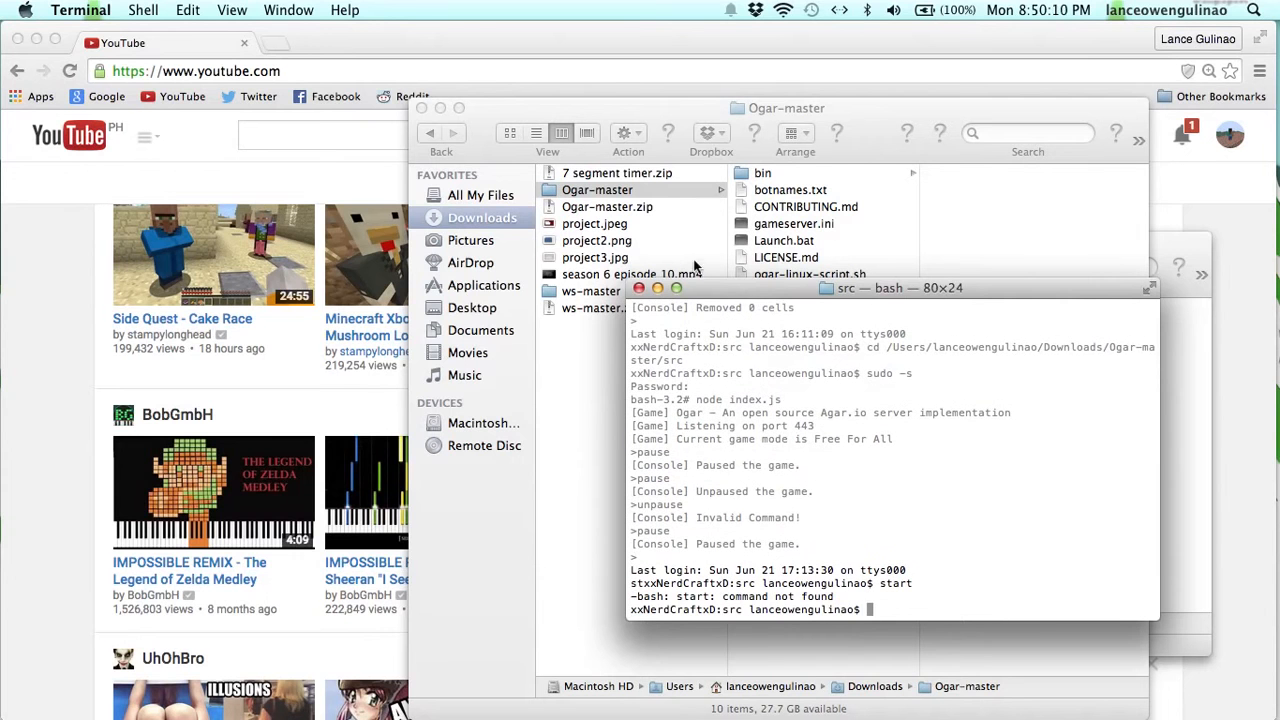
text(cd)
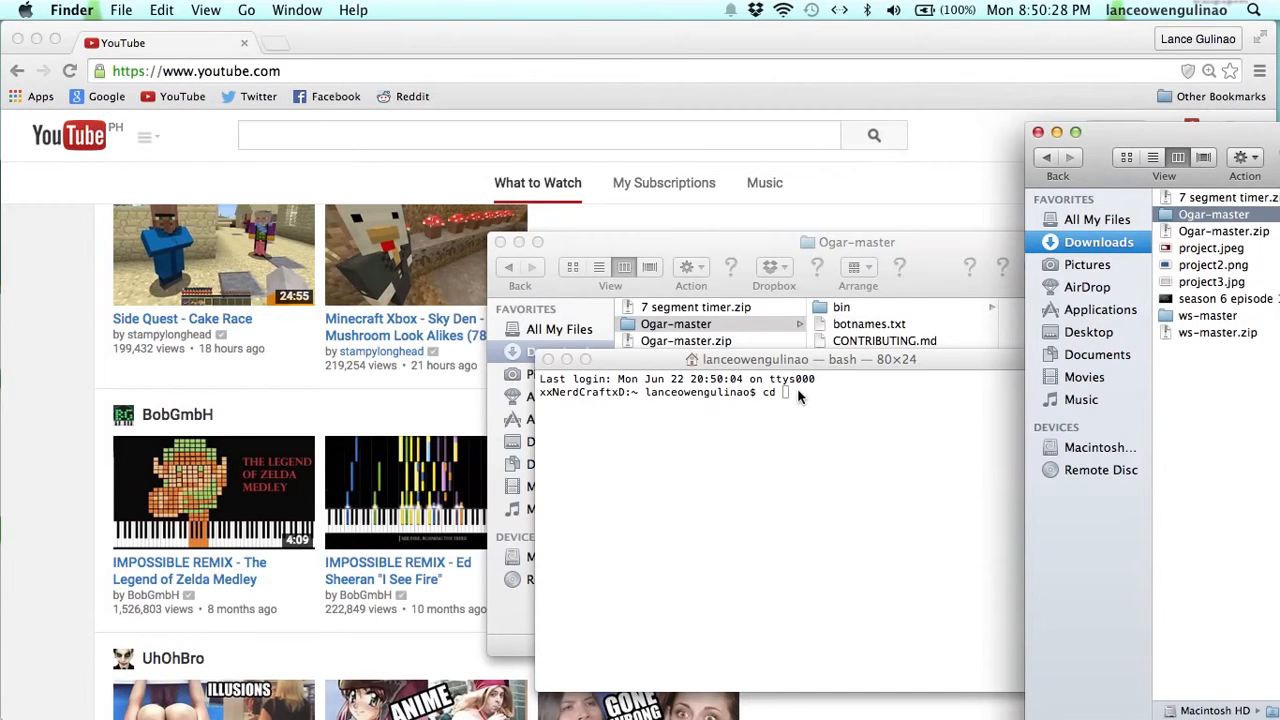
mouse_move(907, 411)
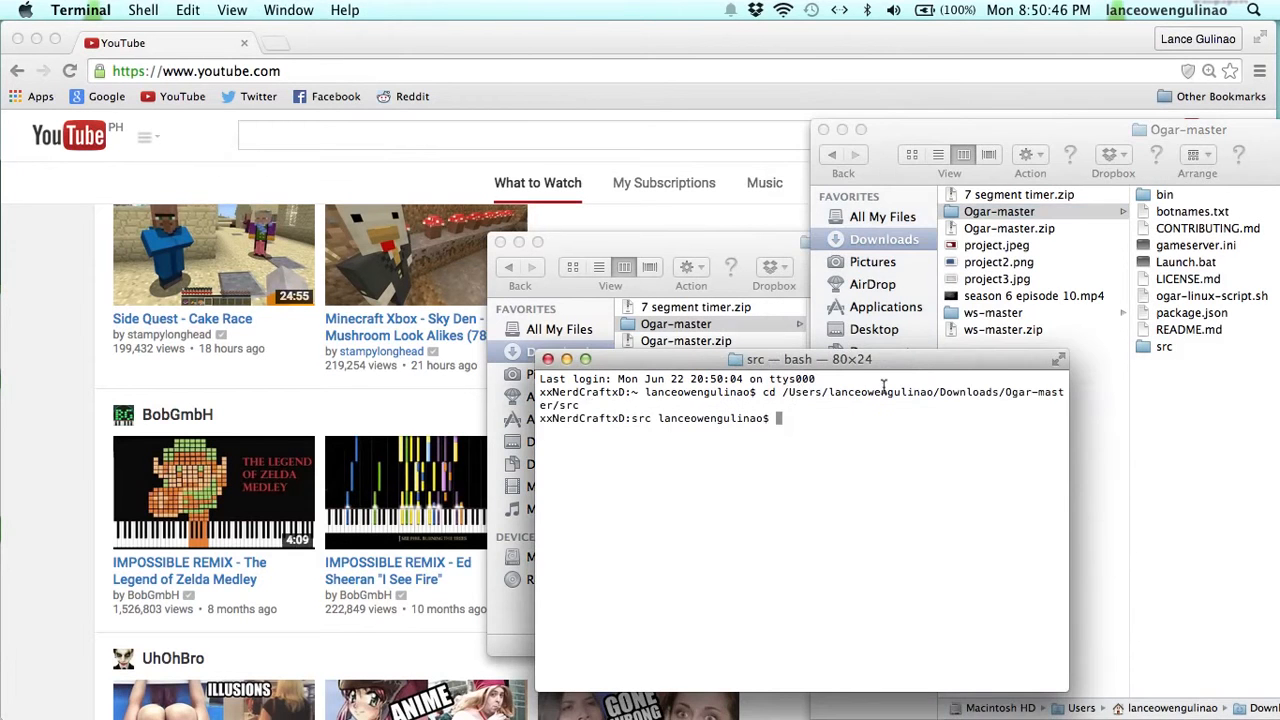
mouse_move(1143, 383)
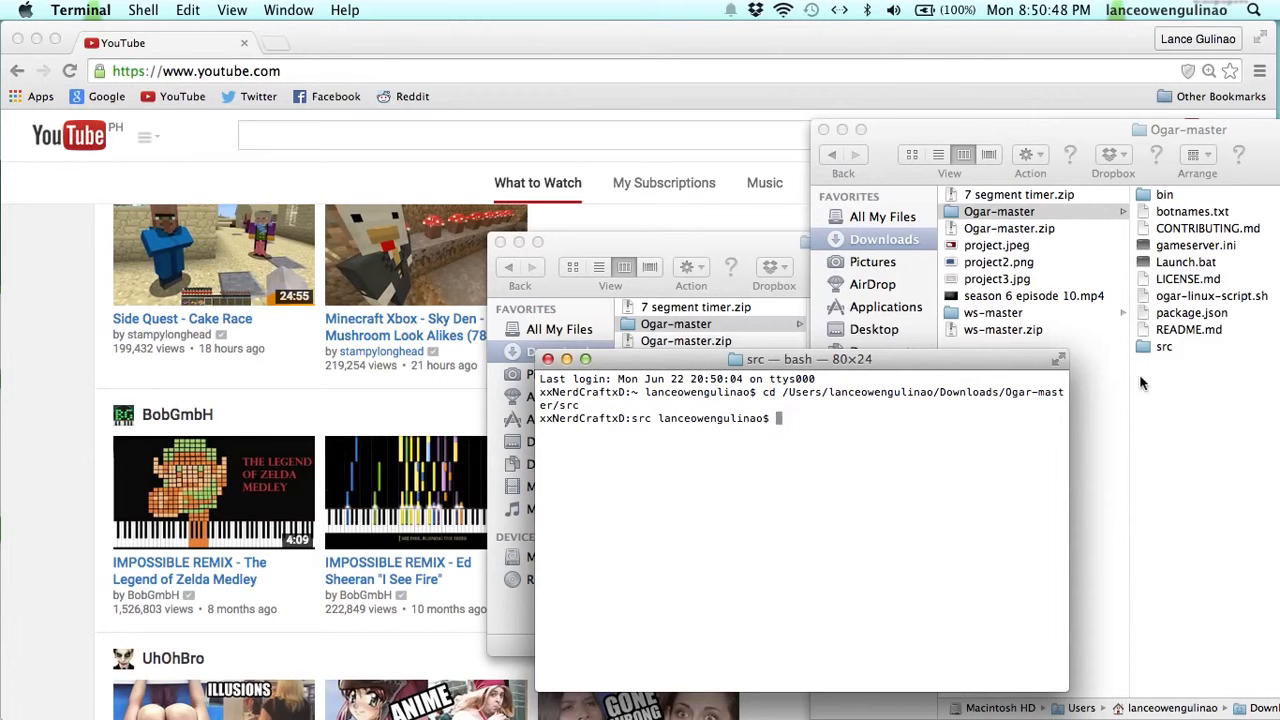
mouse_move(990, 375)
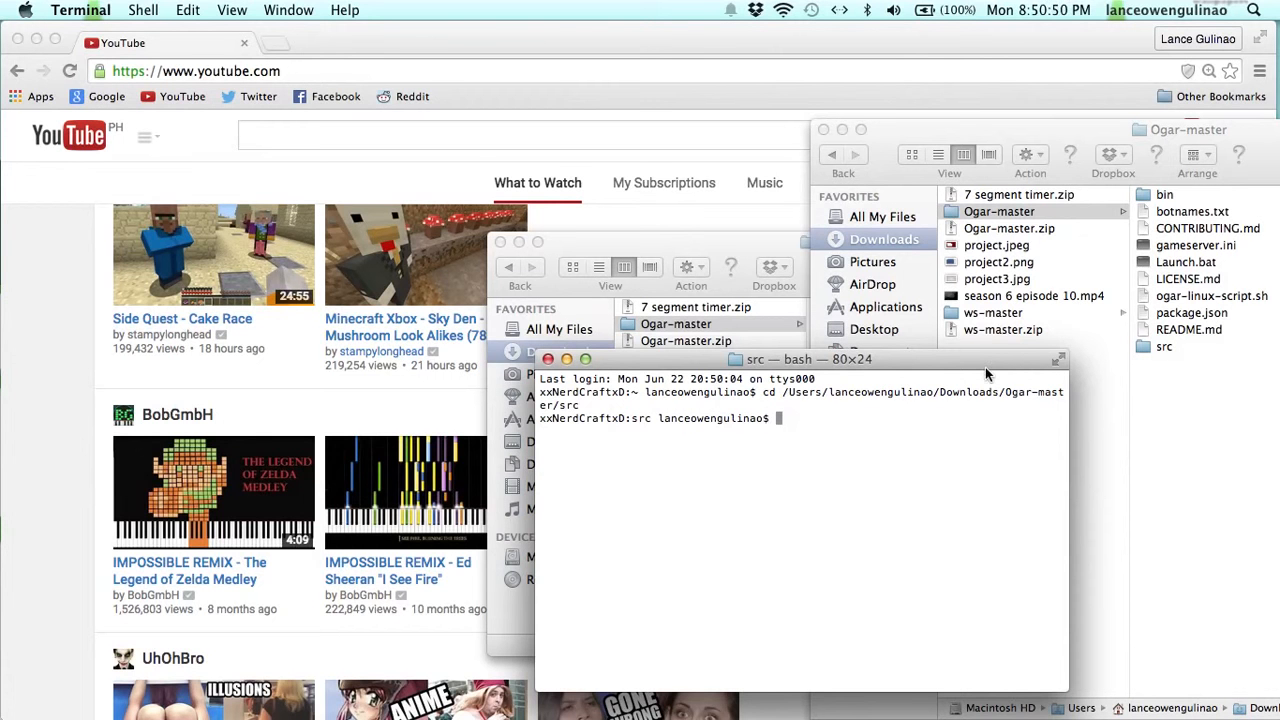
Step: Run npm install ws from Ogar-master/src, installing ws 0.7.2 despite node-gyp errors
text(npm instal)
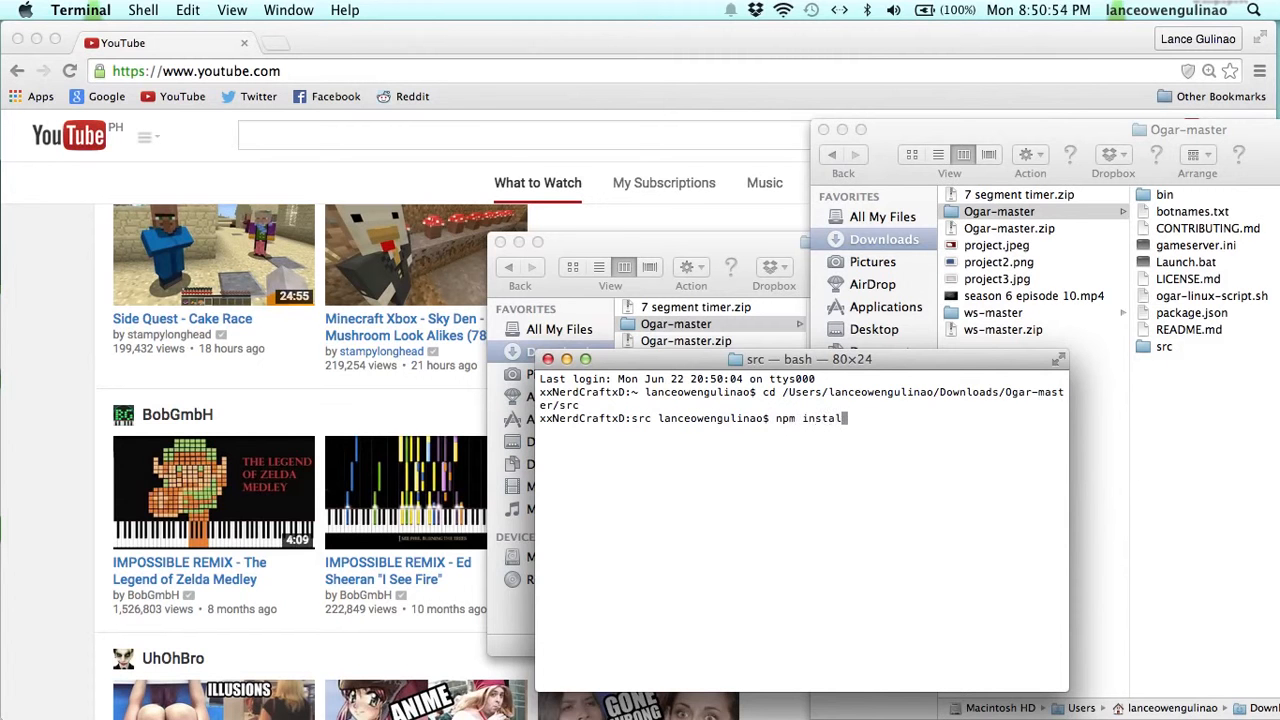
text(ws)
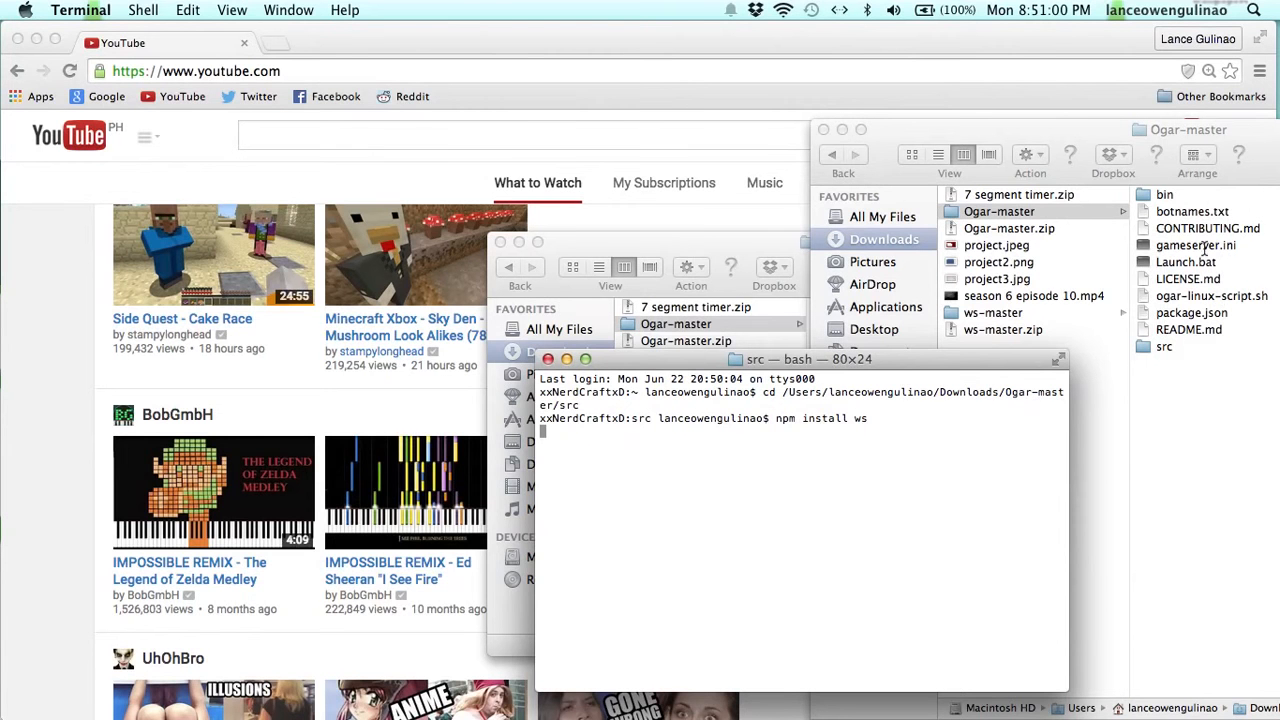
mouse_move(530, 450)
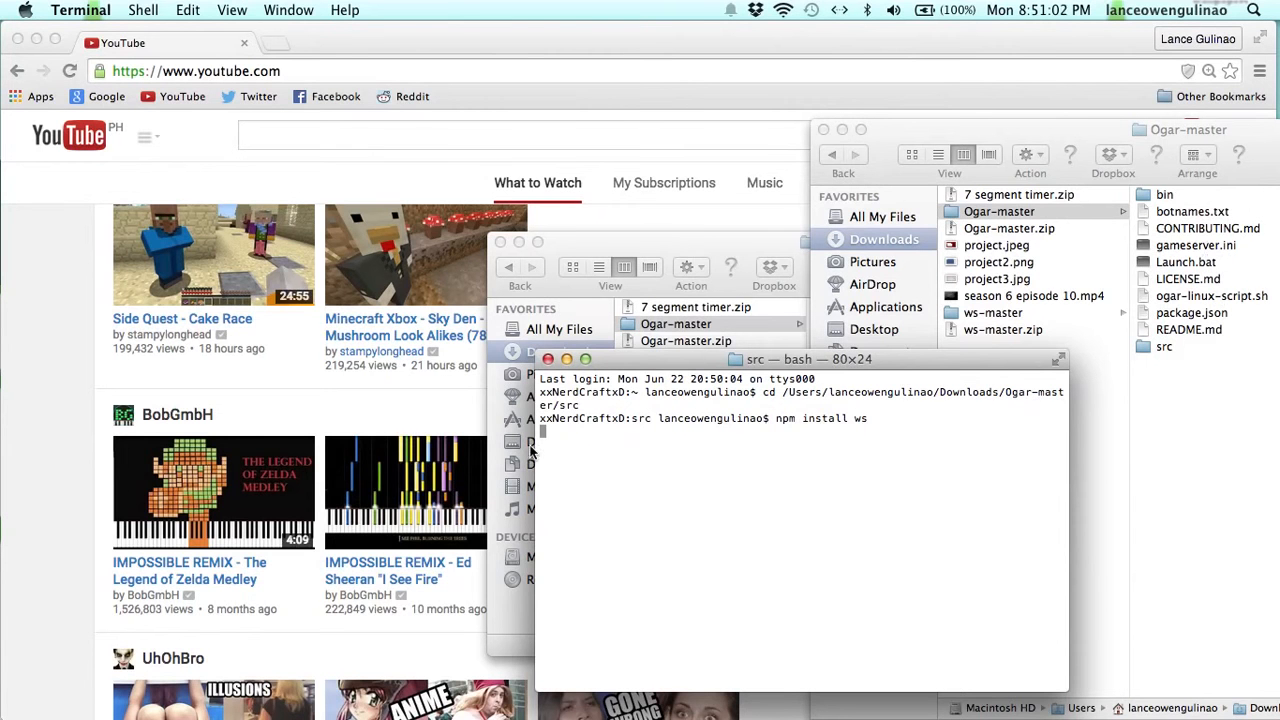
mouse_move(1190, 290)
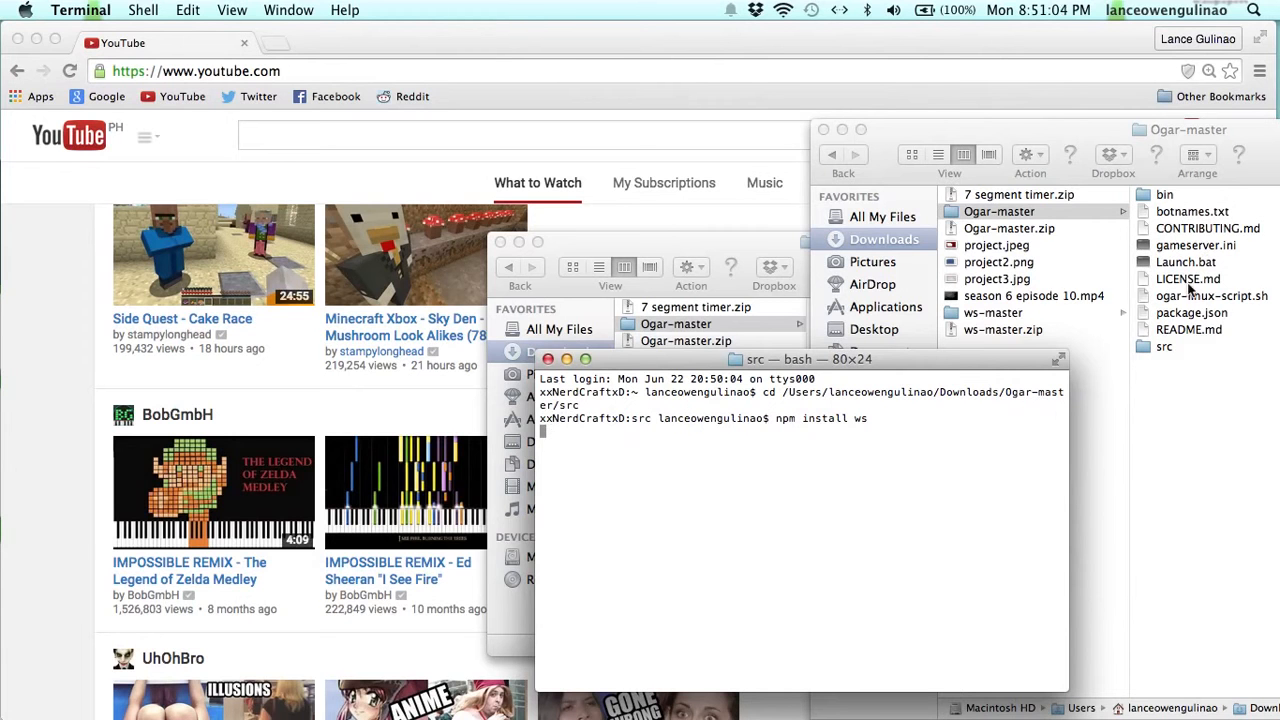
mouse_move(1203, 348)
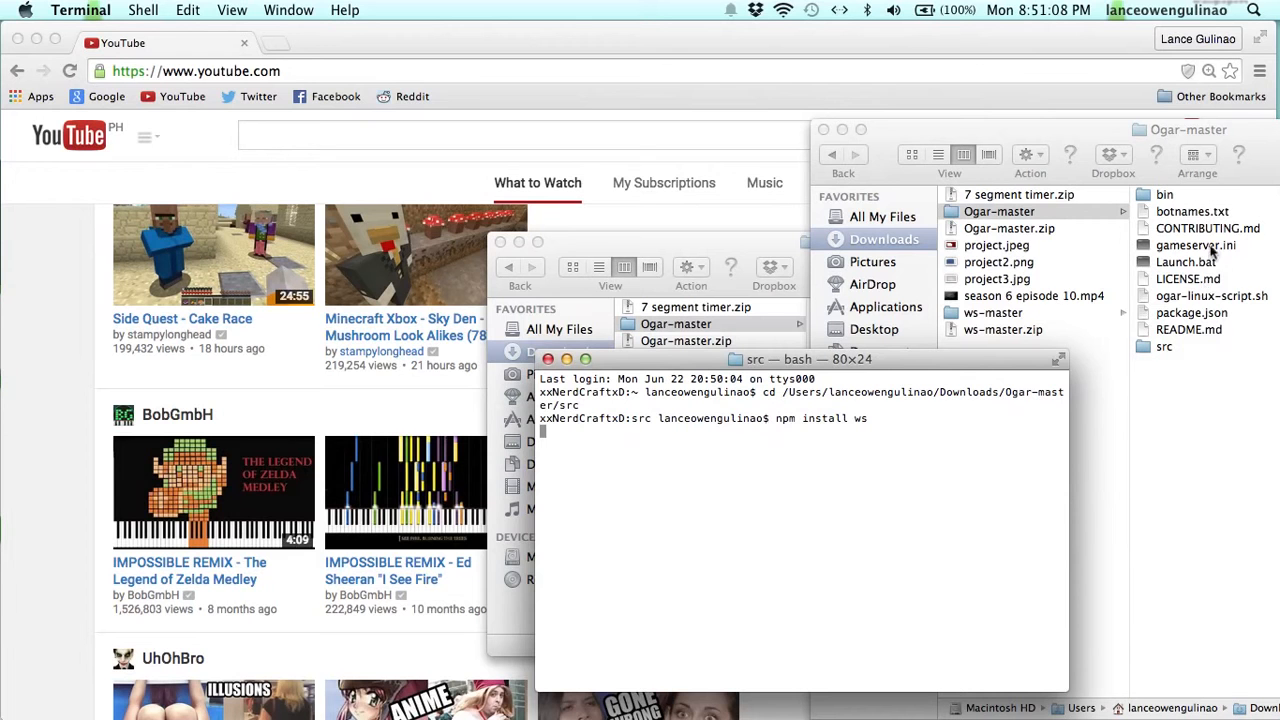
mouse_move(1160, 415)
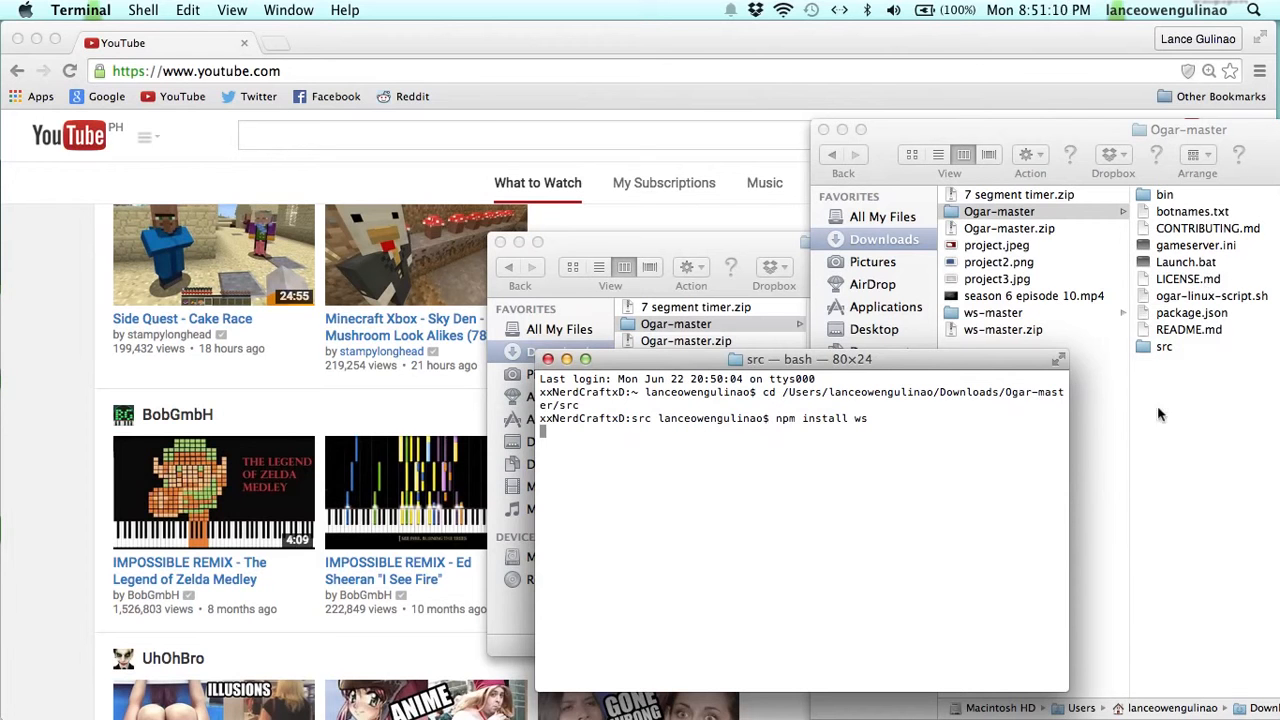
mouse_move(1180, 223)
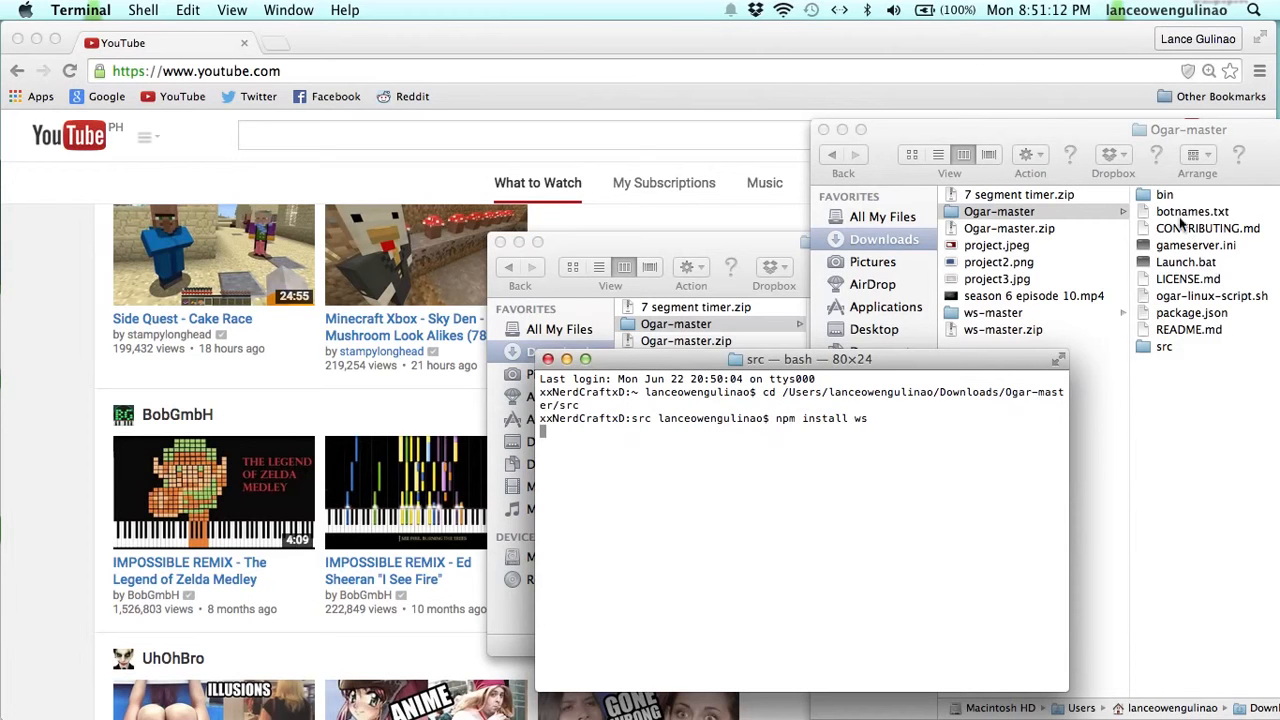
mouse_move(278, 453)
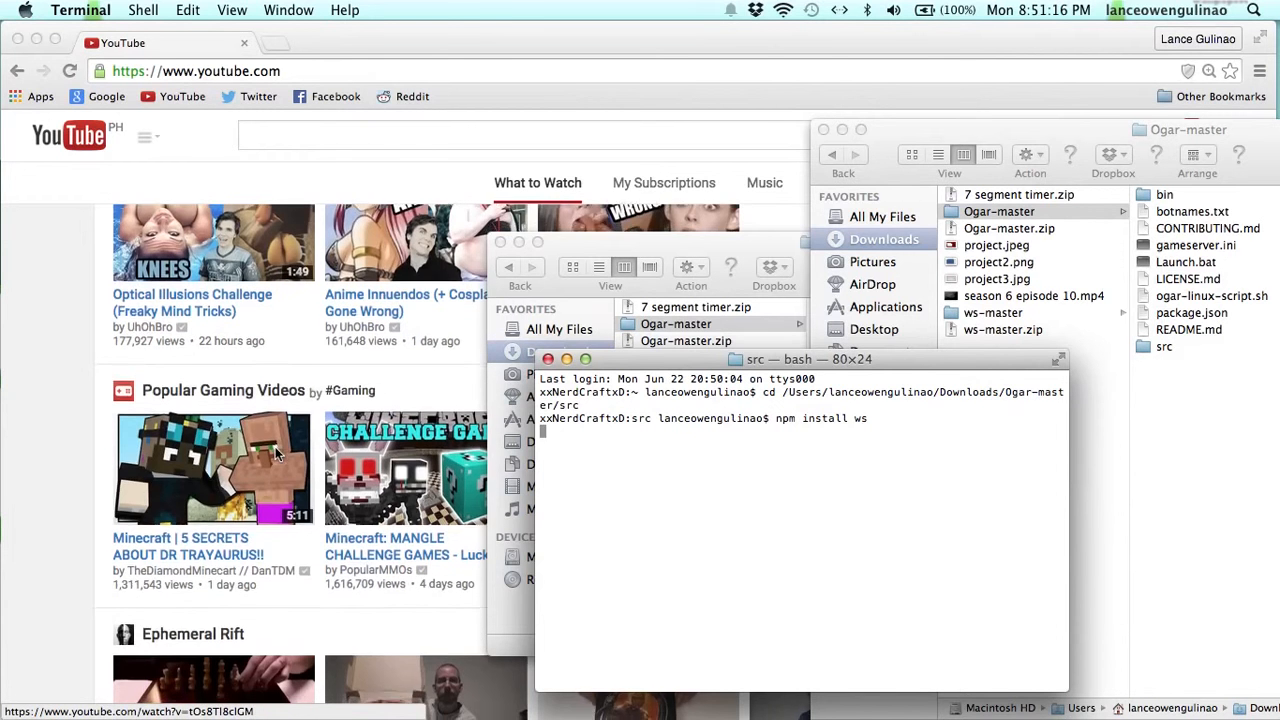
scroll(down, 3)
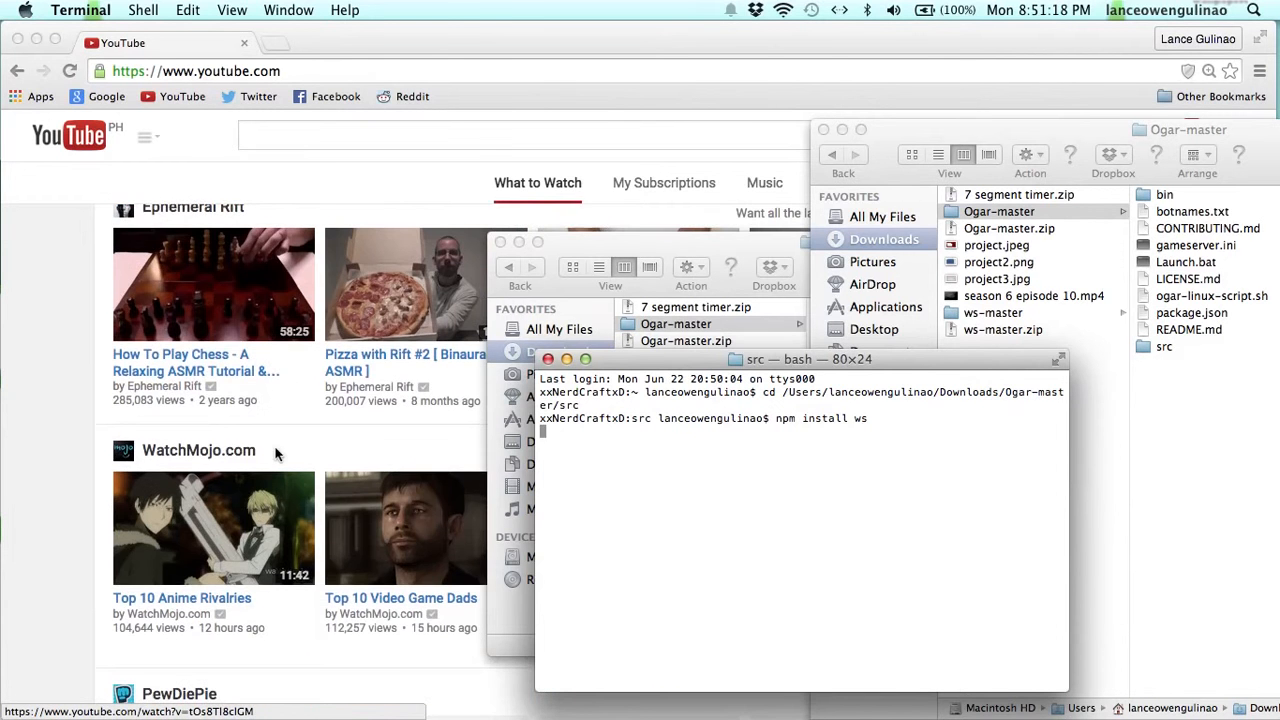
scroll(down, 3)
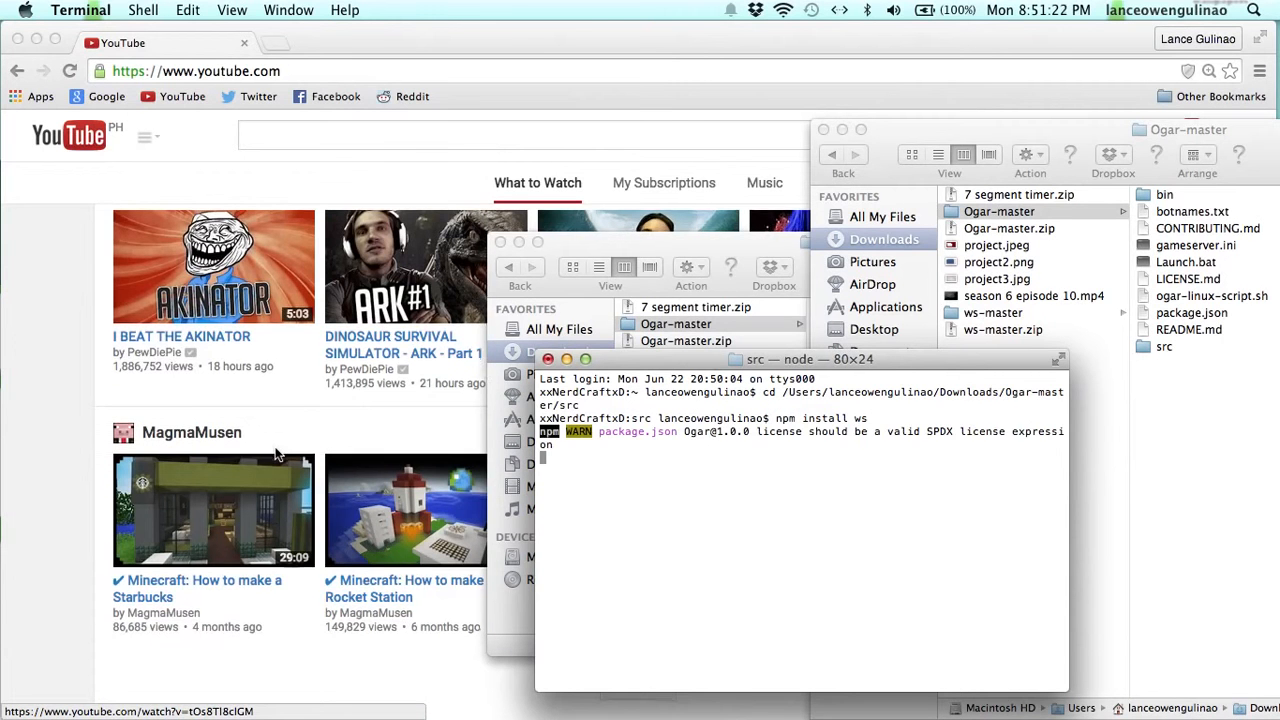
scroll(down, 3)
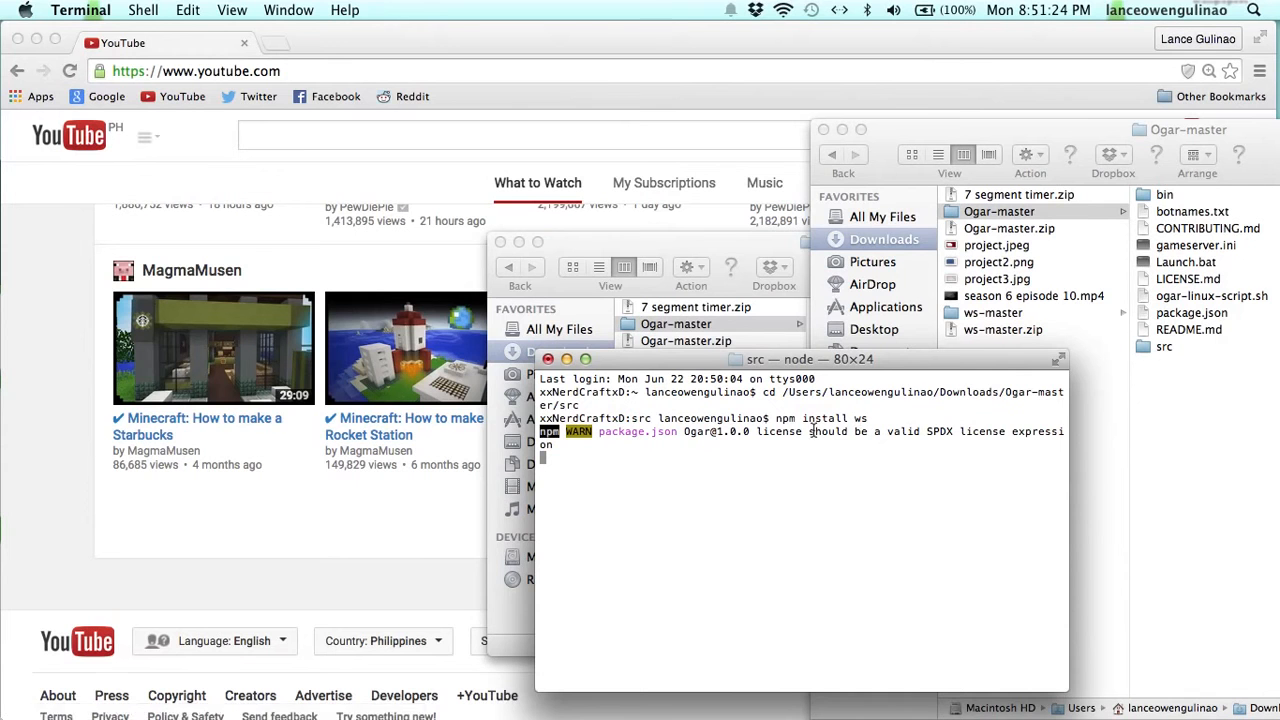
mouse_move(430, 413)
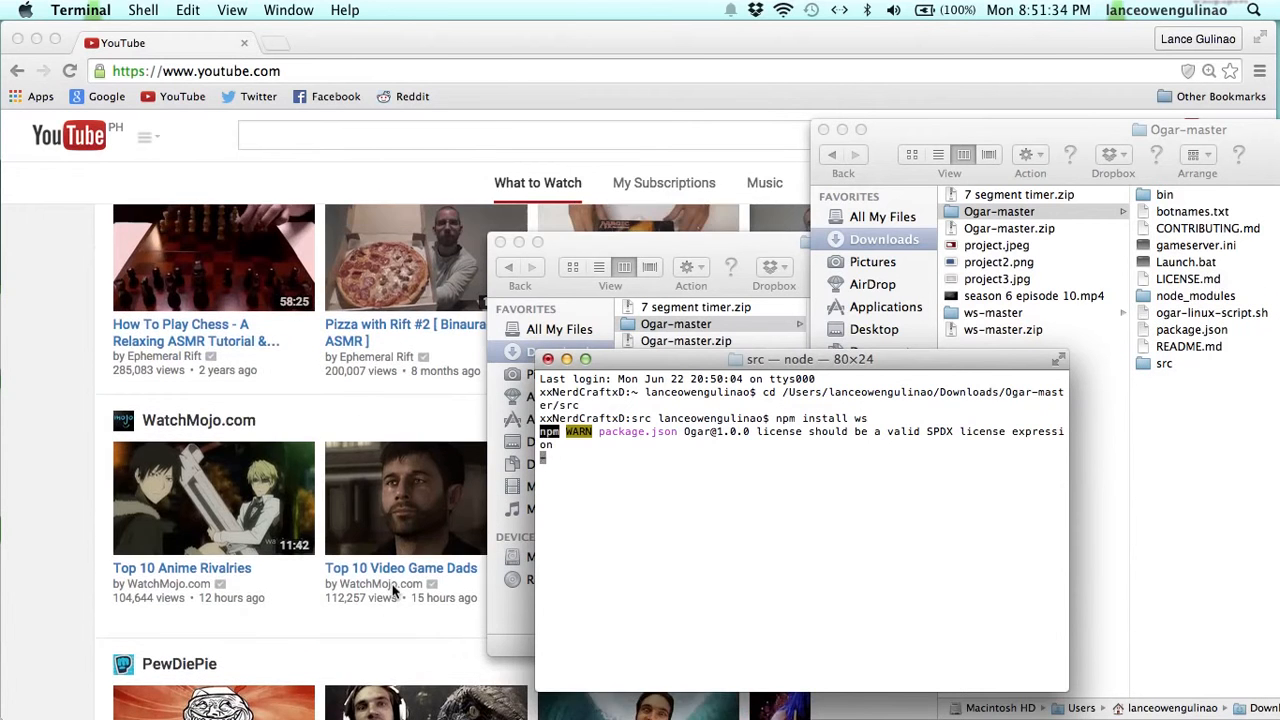
scroll(down, 3)
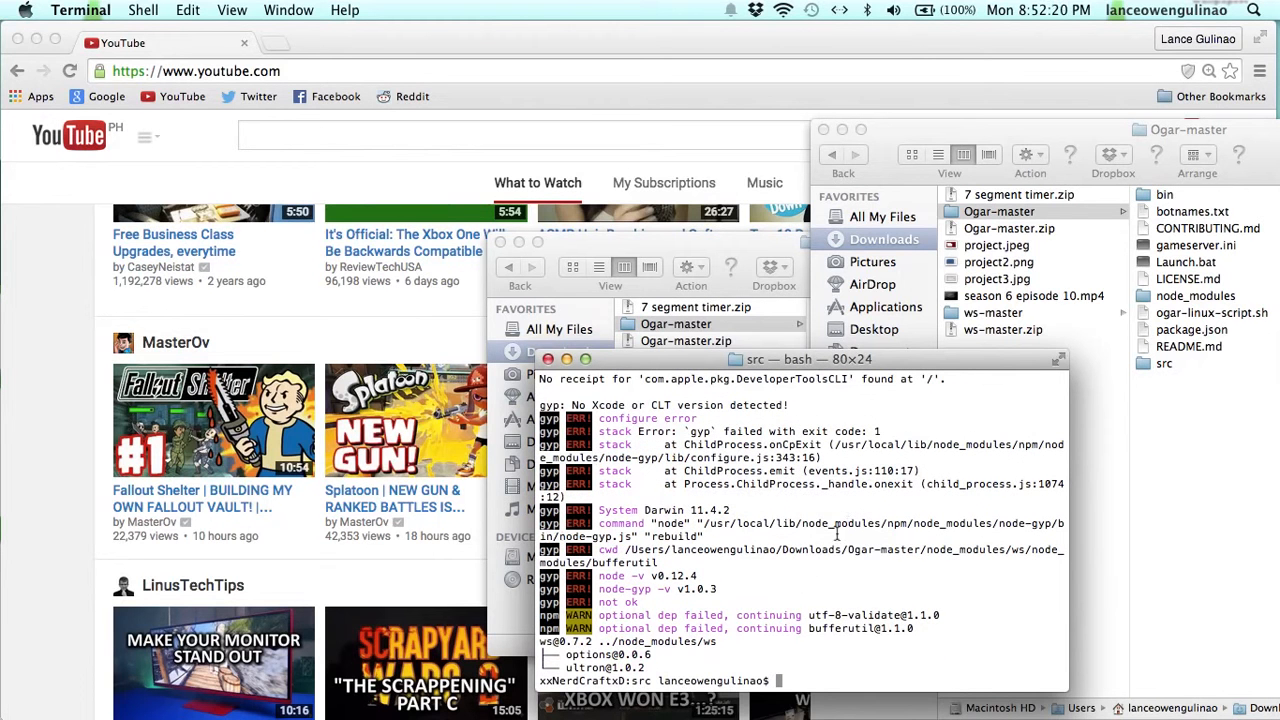
mouse_move(1007, 498)
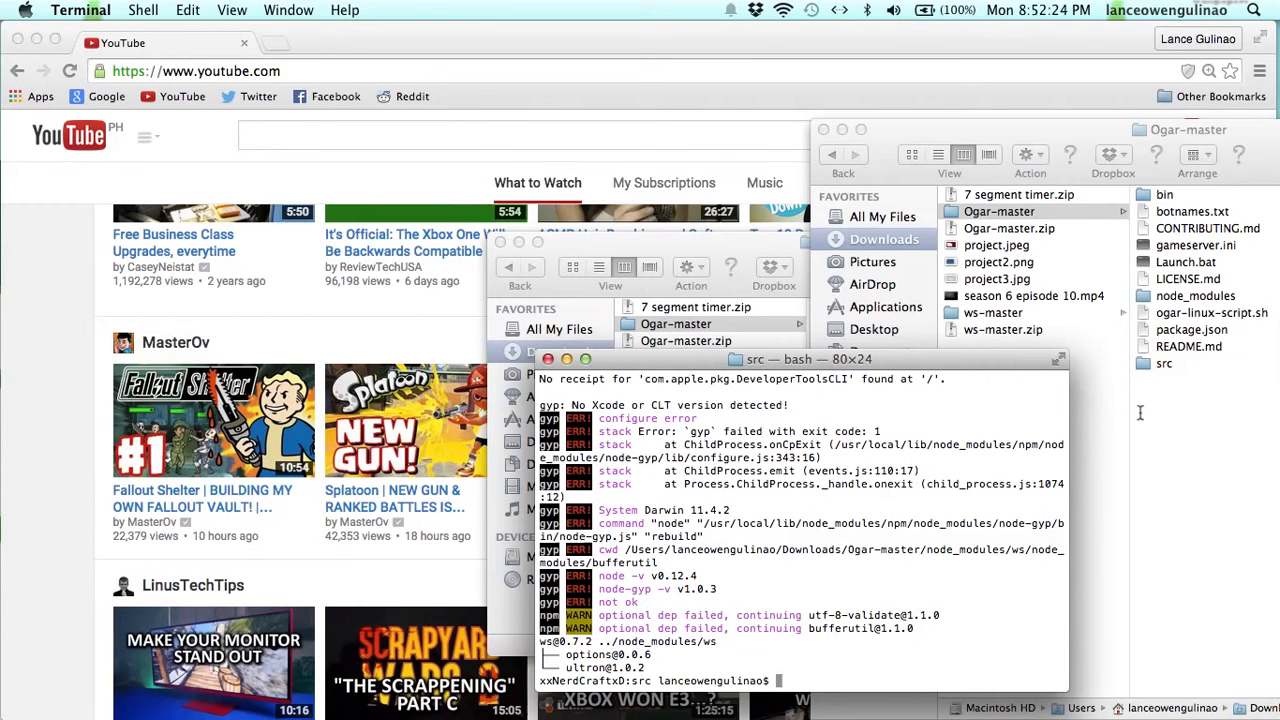
Step: Open a root shell with sudo -s and the administrator password
text(sudo -s)
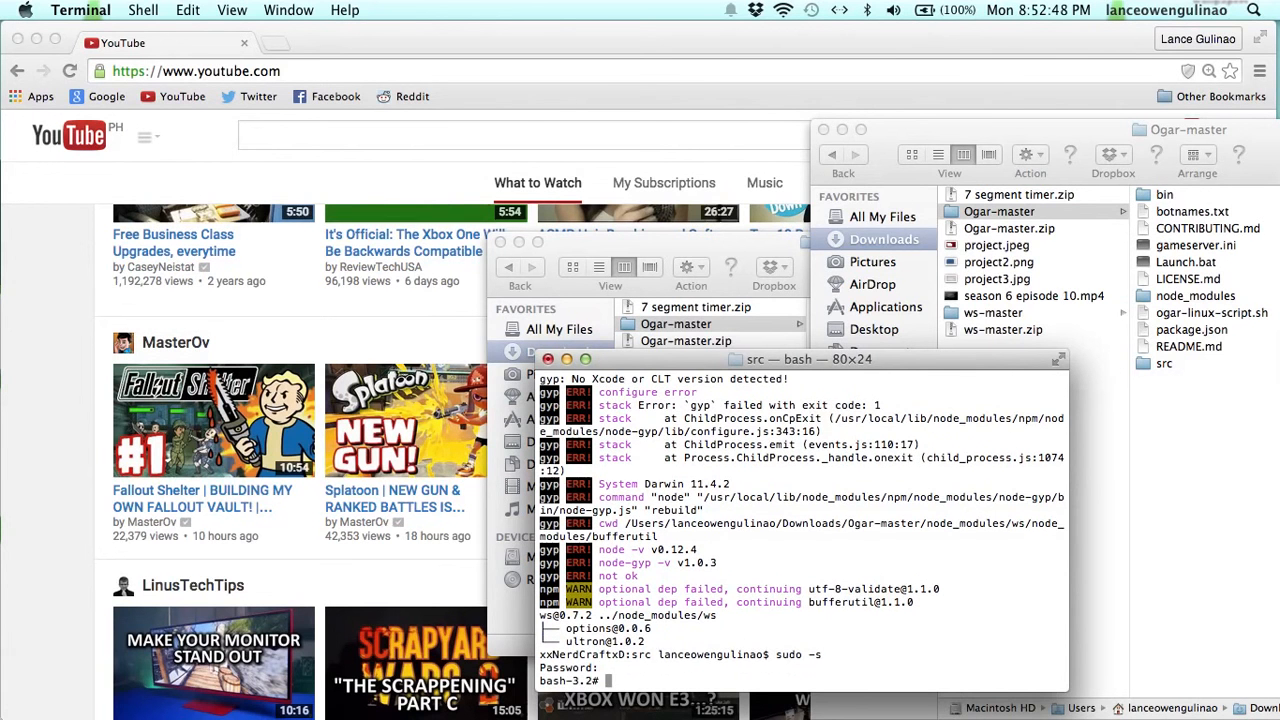
mouse_move(799, 531)
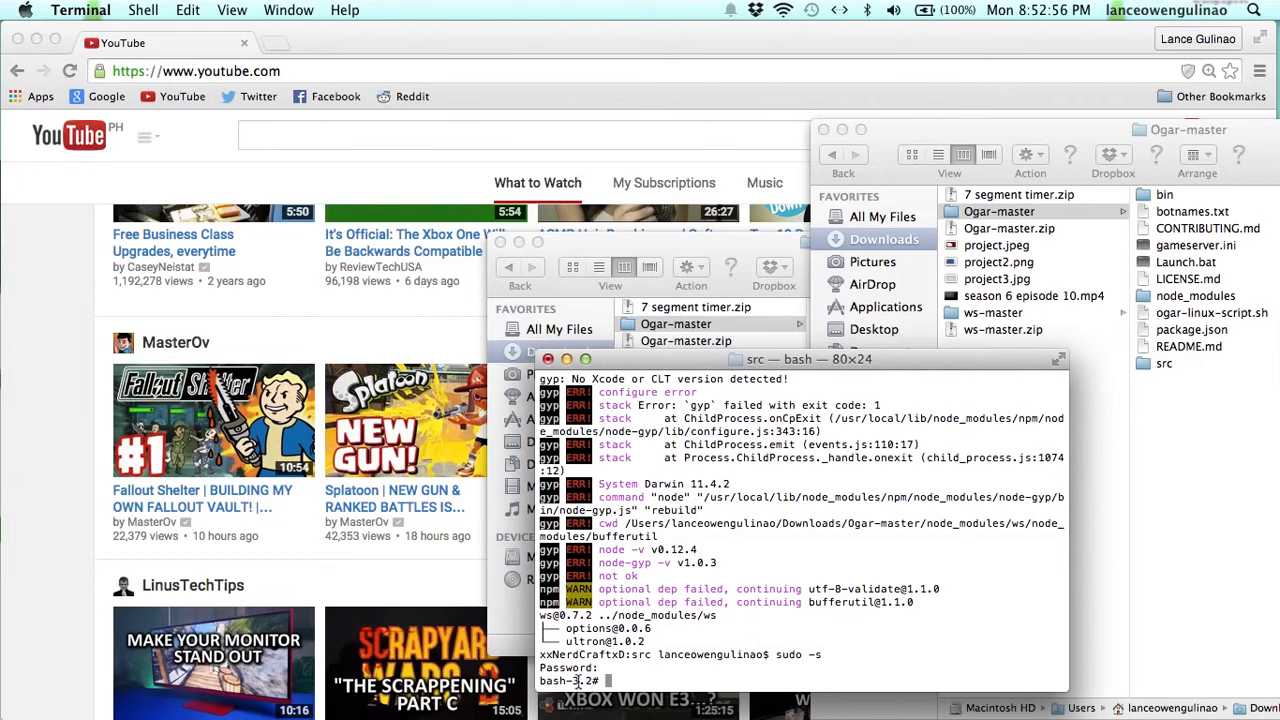
mouse_move(733, 578)
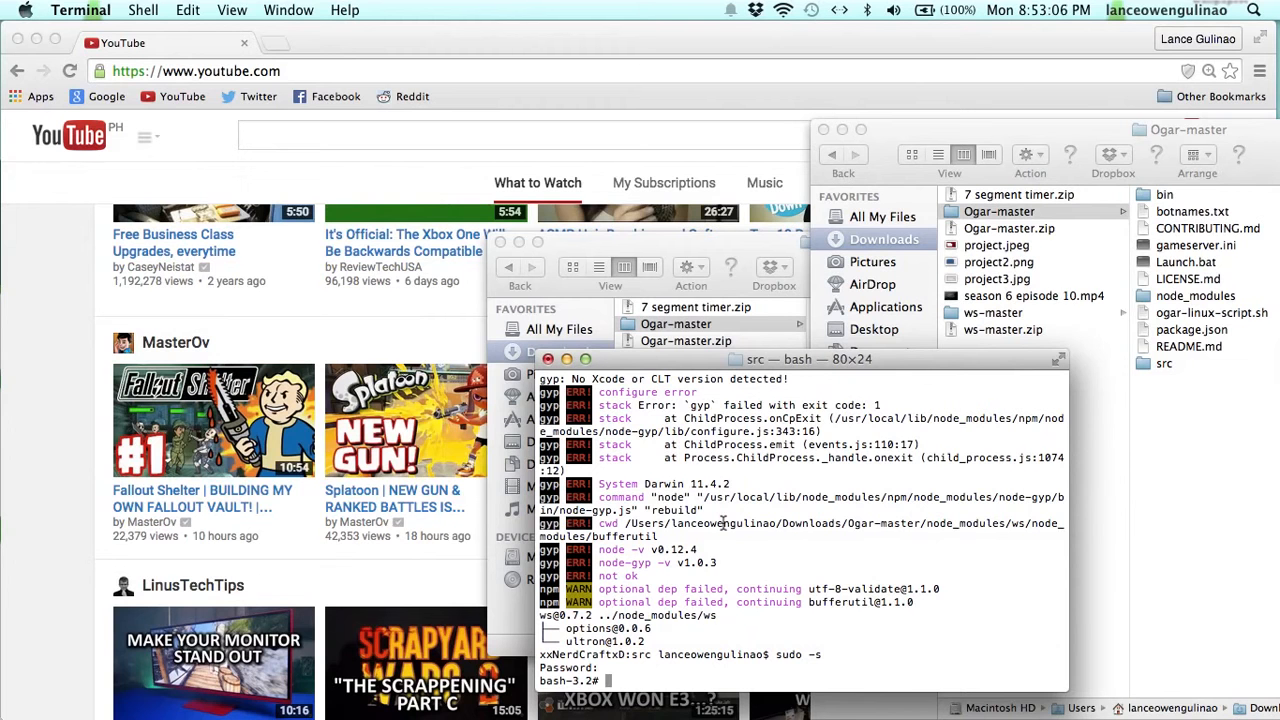
Step: Run node index.js to start the Ogar server on port 443 in Free For All
text(node index.js)
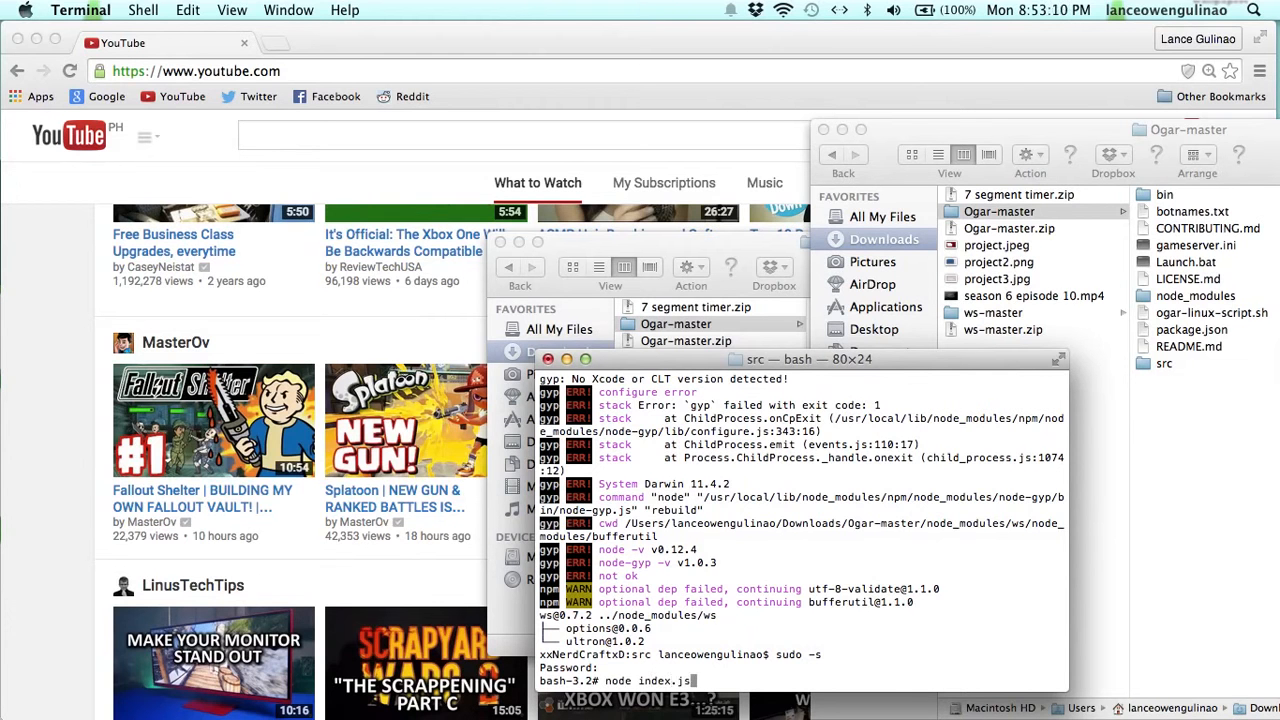
key(Return)
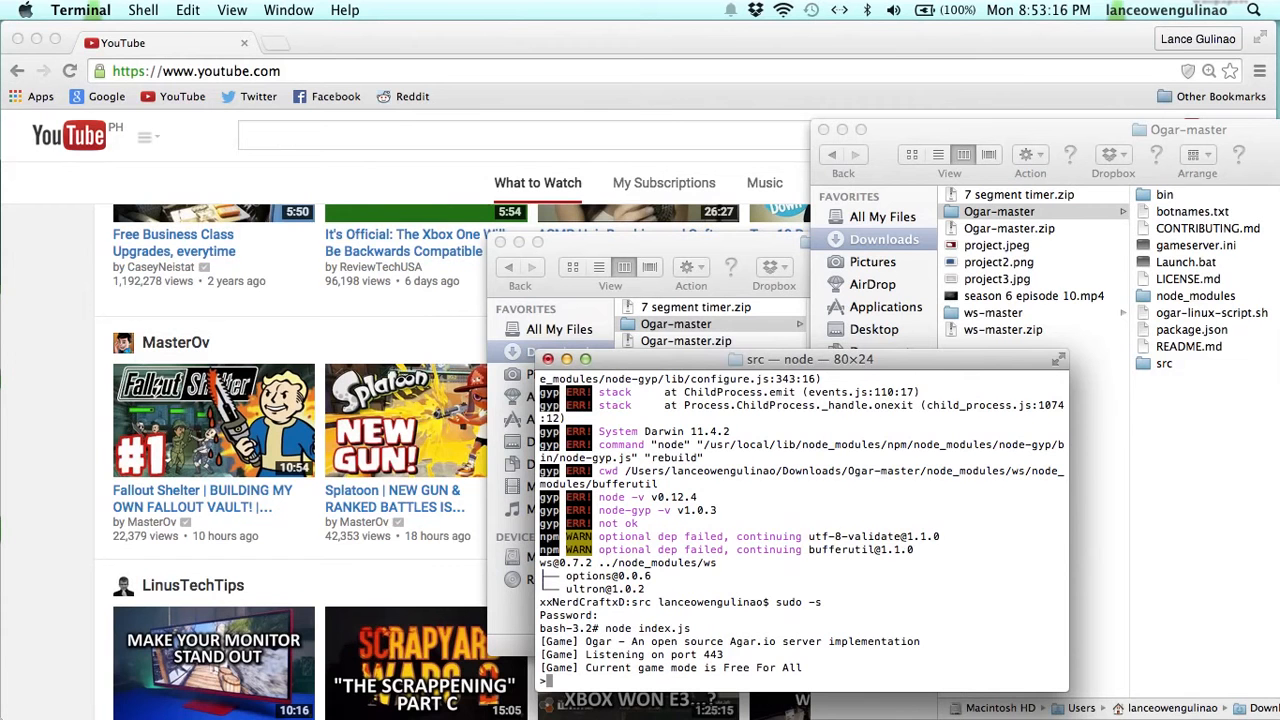
mouse_move(690, 267)
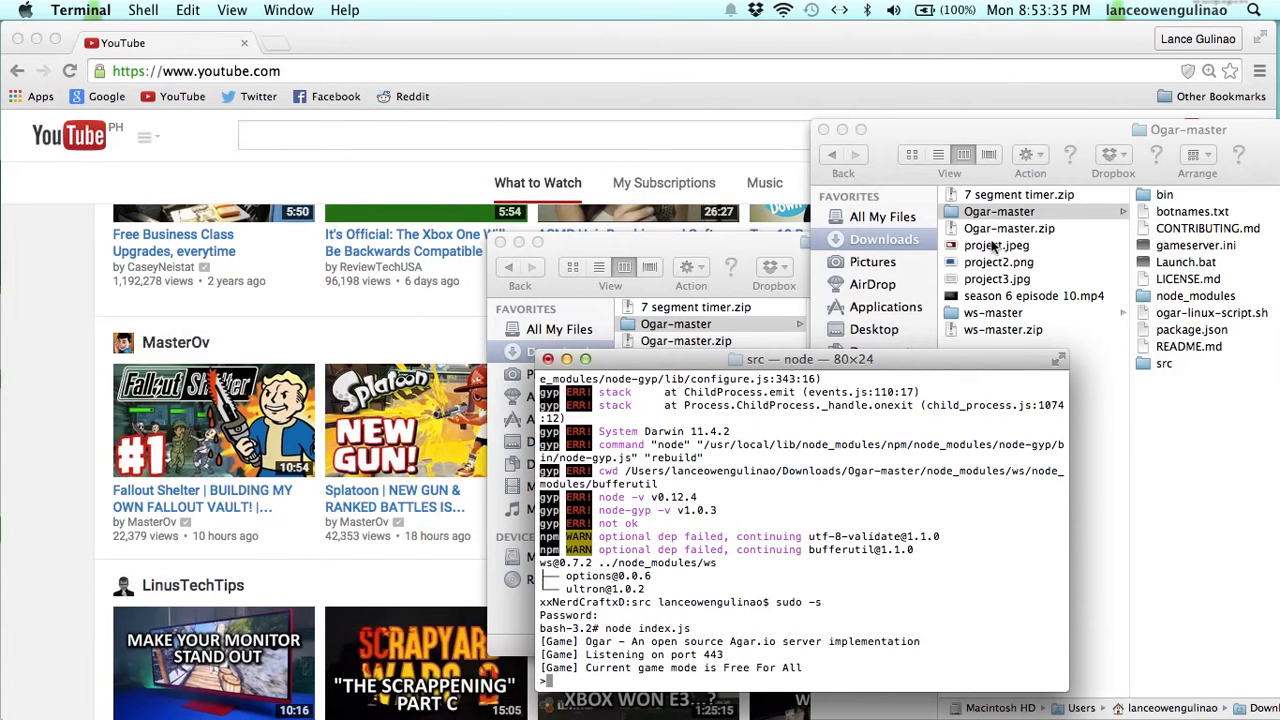
mouse_move(1000, 232)
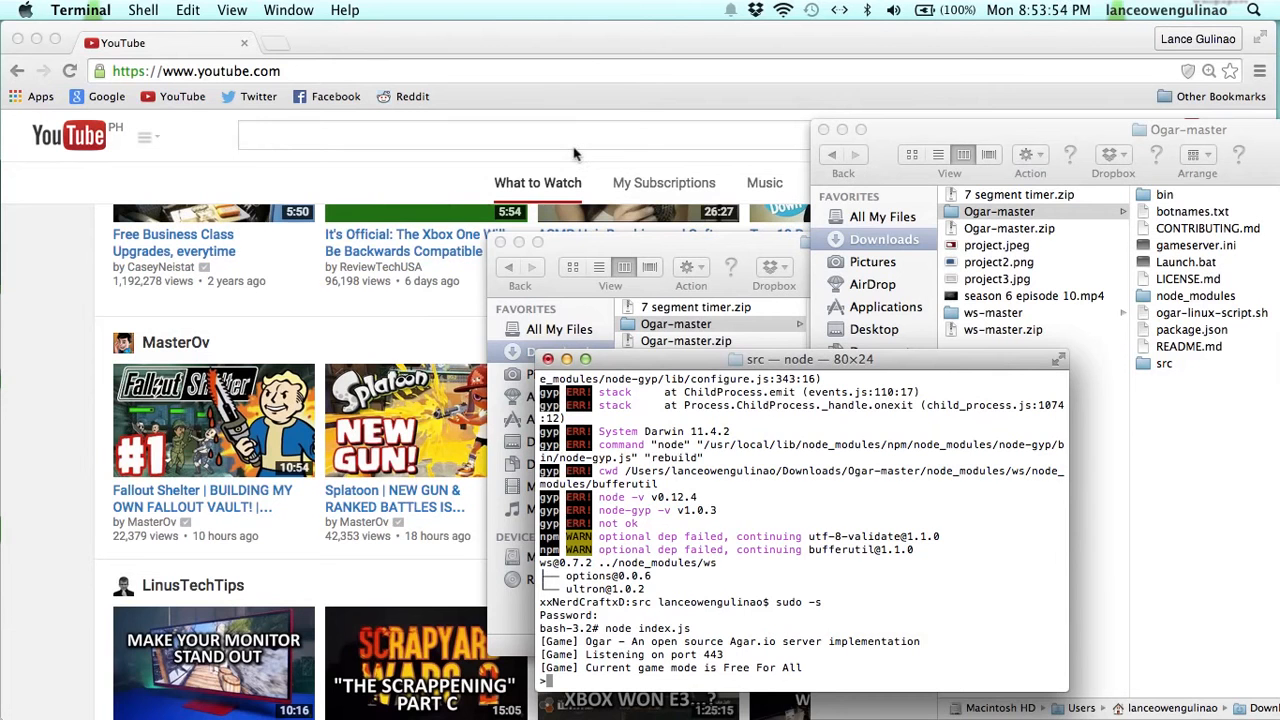
mouse_move(500, 242)
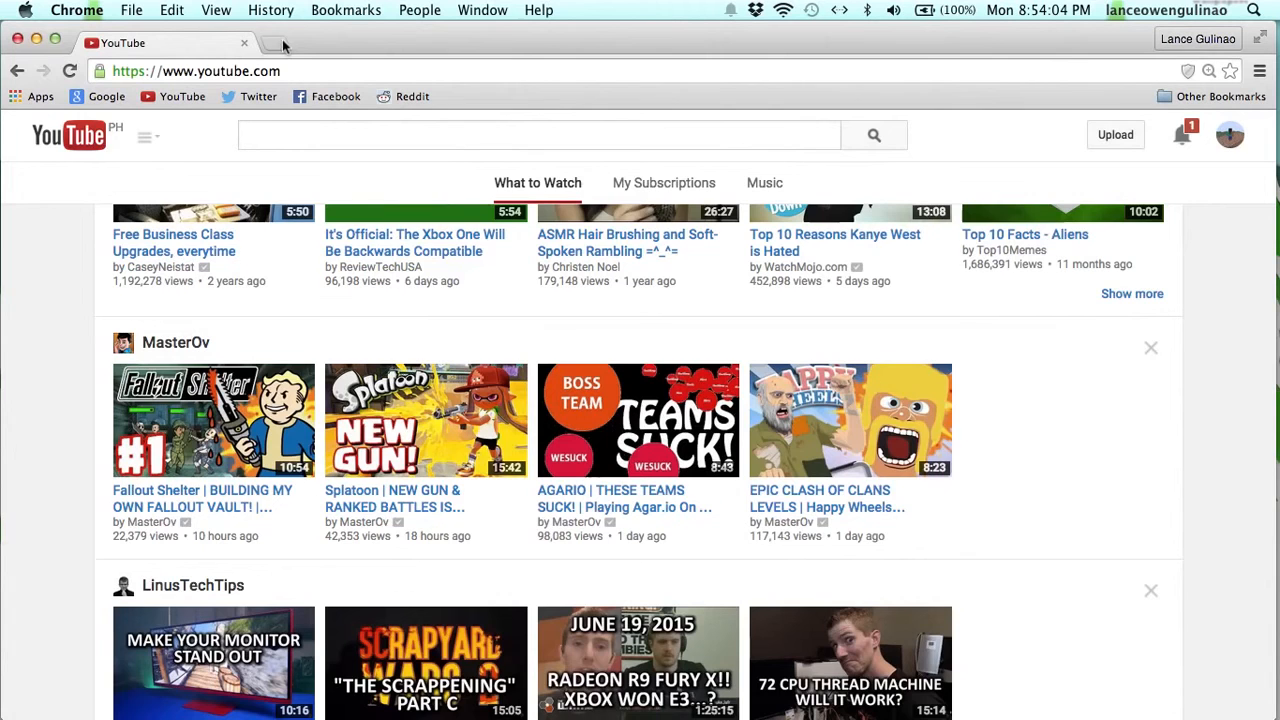
Step: Load agar.io in a new Chrome tab, then view the Reddit 'Ogar' emulator post
click(265, 43)
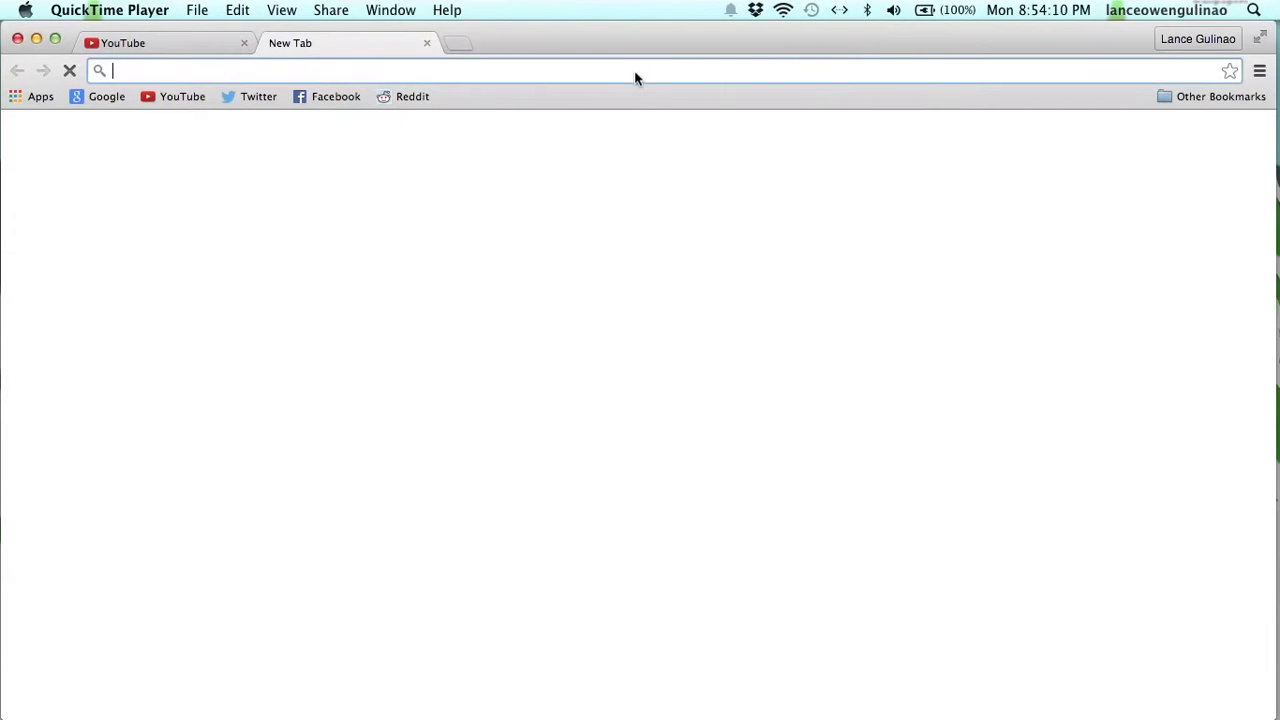
text(agar.io)
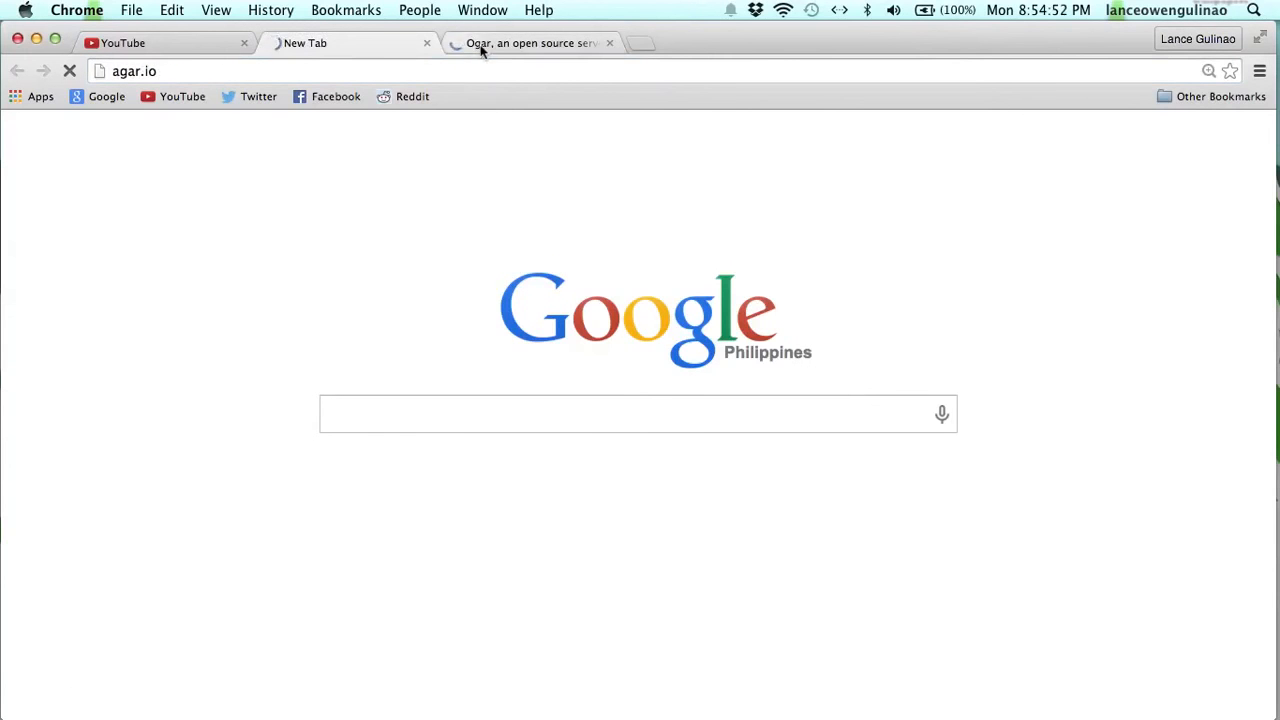
click(530, 43)
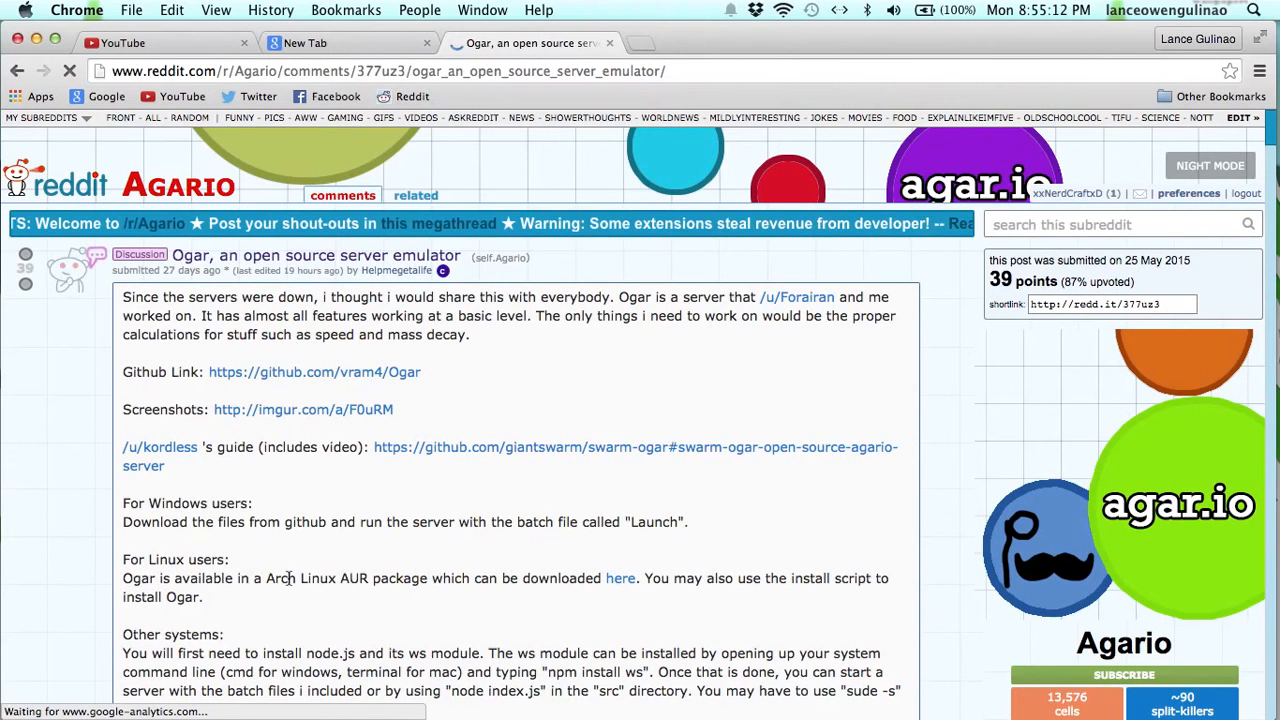
Step: Select and copy the local-server javascript:connect command from the Reddit post
scroll(down, 3)
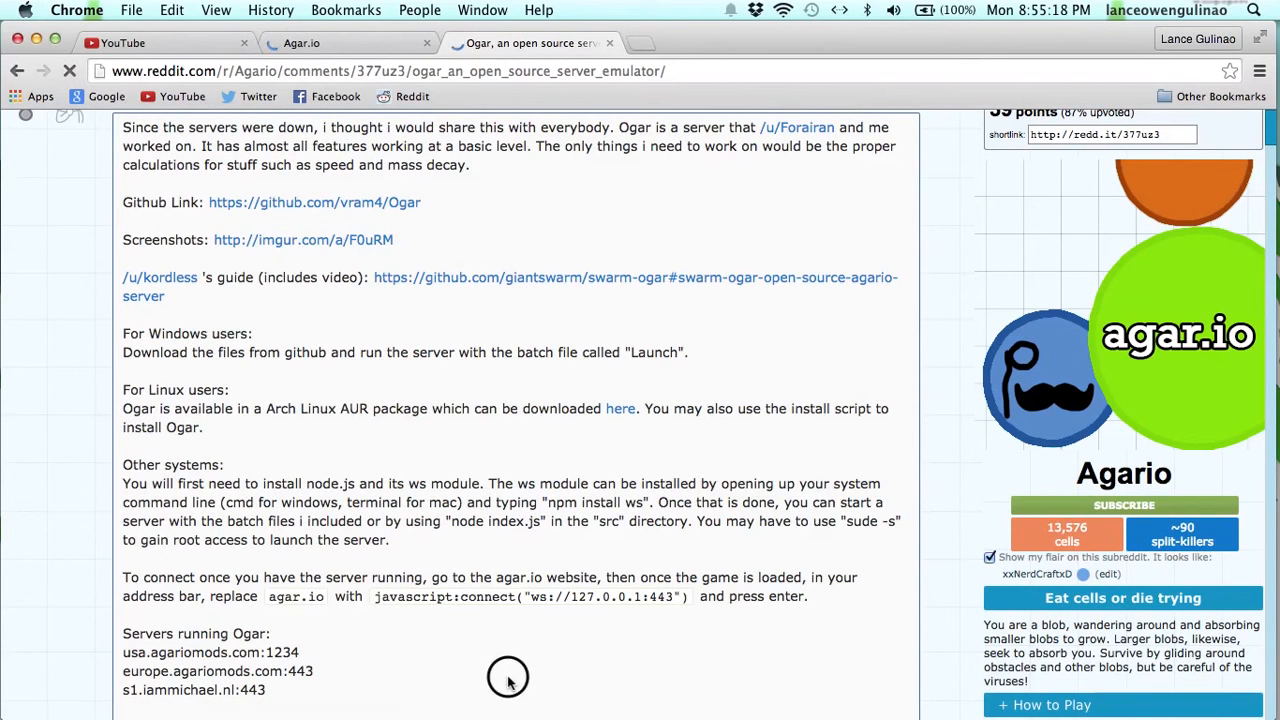
mouse_move(692, 597)
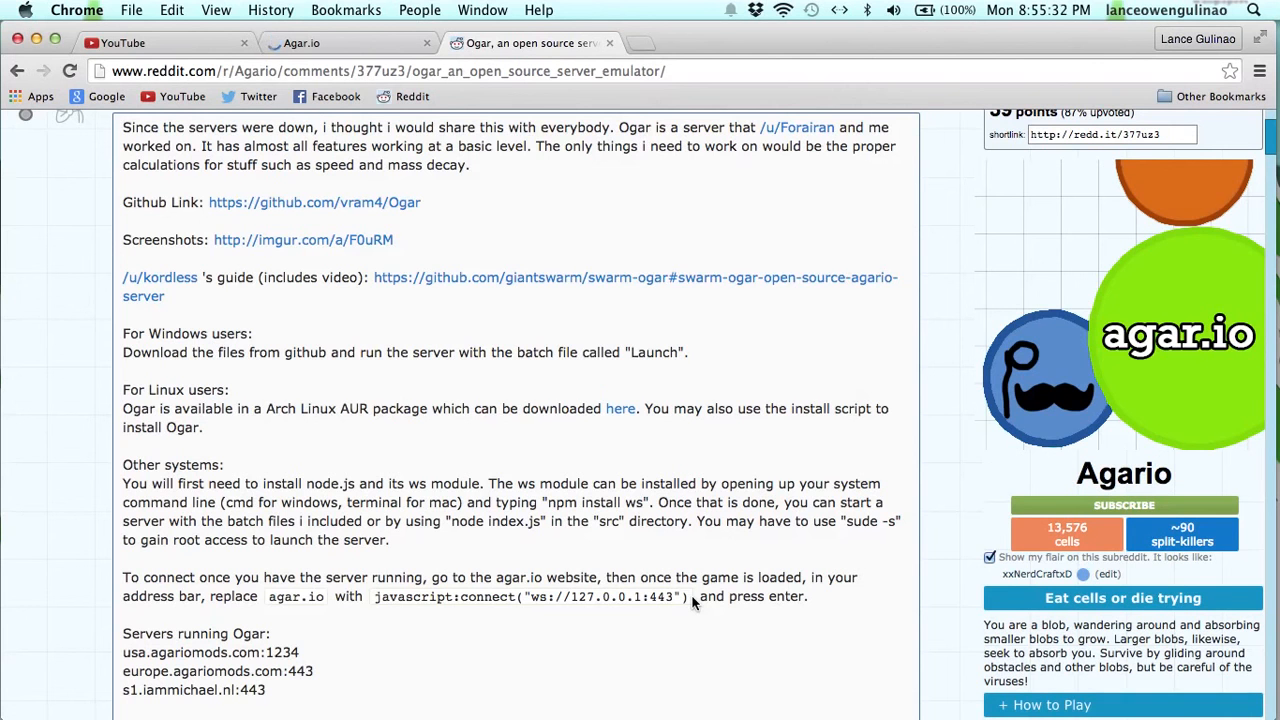
mouse_move(410, 600)
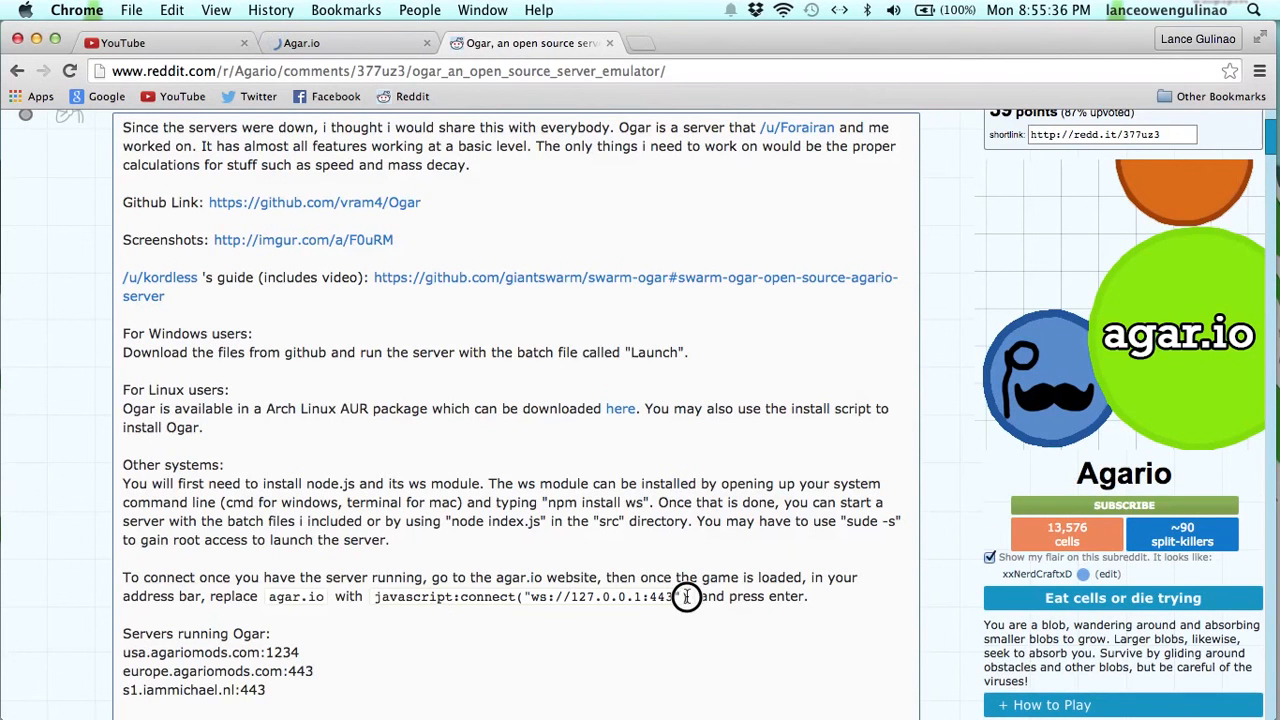
drag(374, 596, 680, 596)
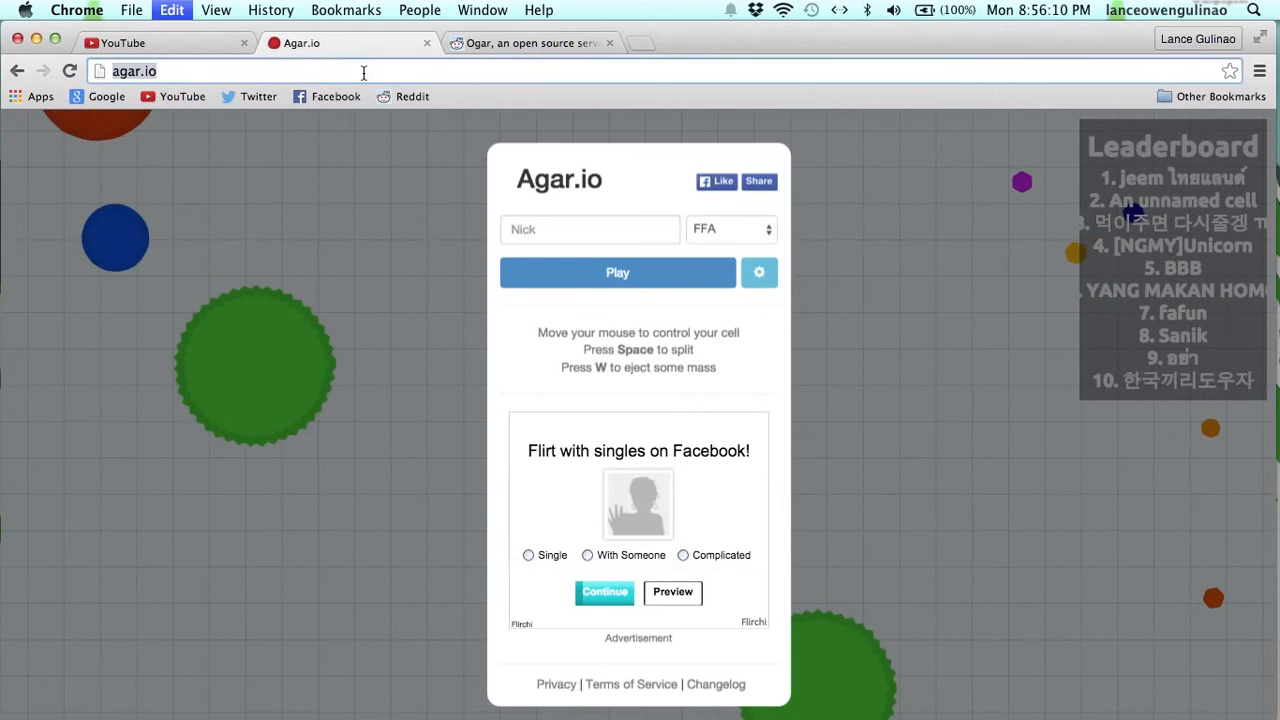
Step: Enter javascript:connect("ws://127.0.0.1:443") in the address bar to join the local server
text(connect("ws://127.0.0.1:443"))
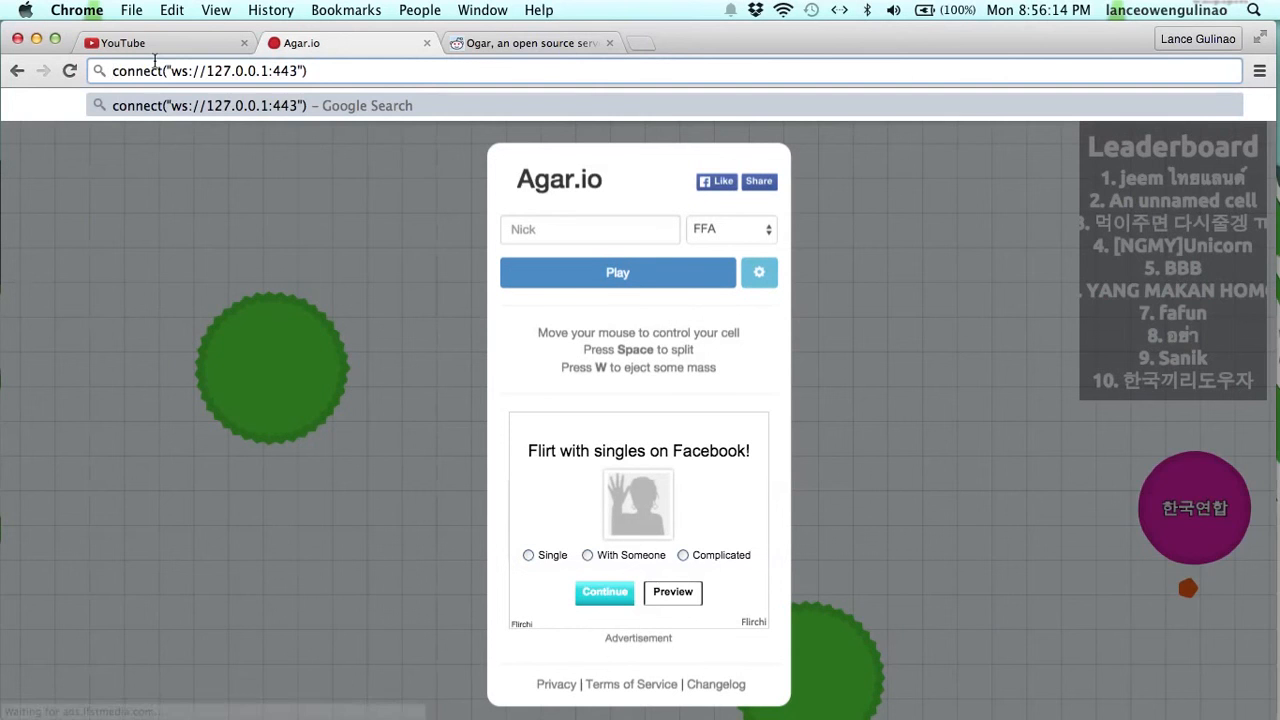
text(javascr)
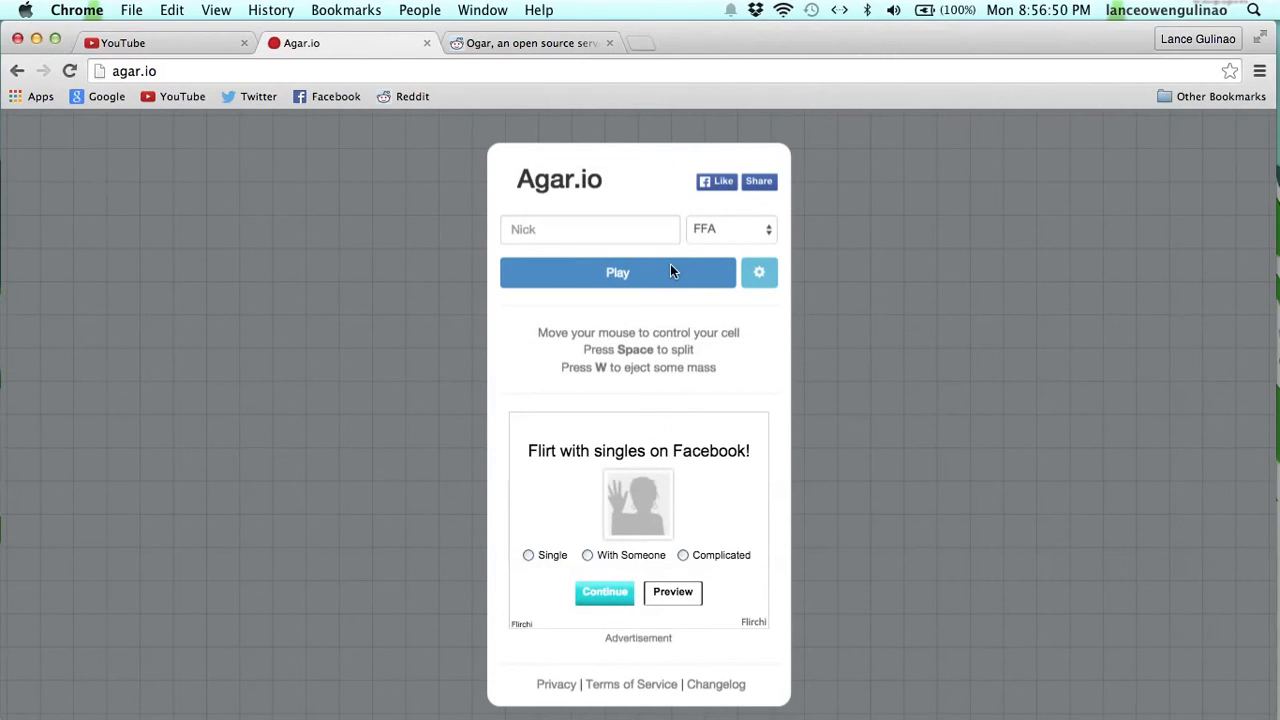
Step: Press Play to spawn a cell on the local Ogar server
click(617, 272)
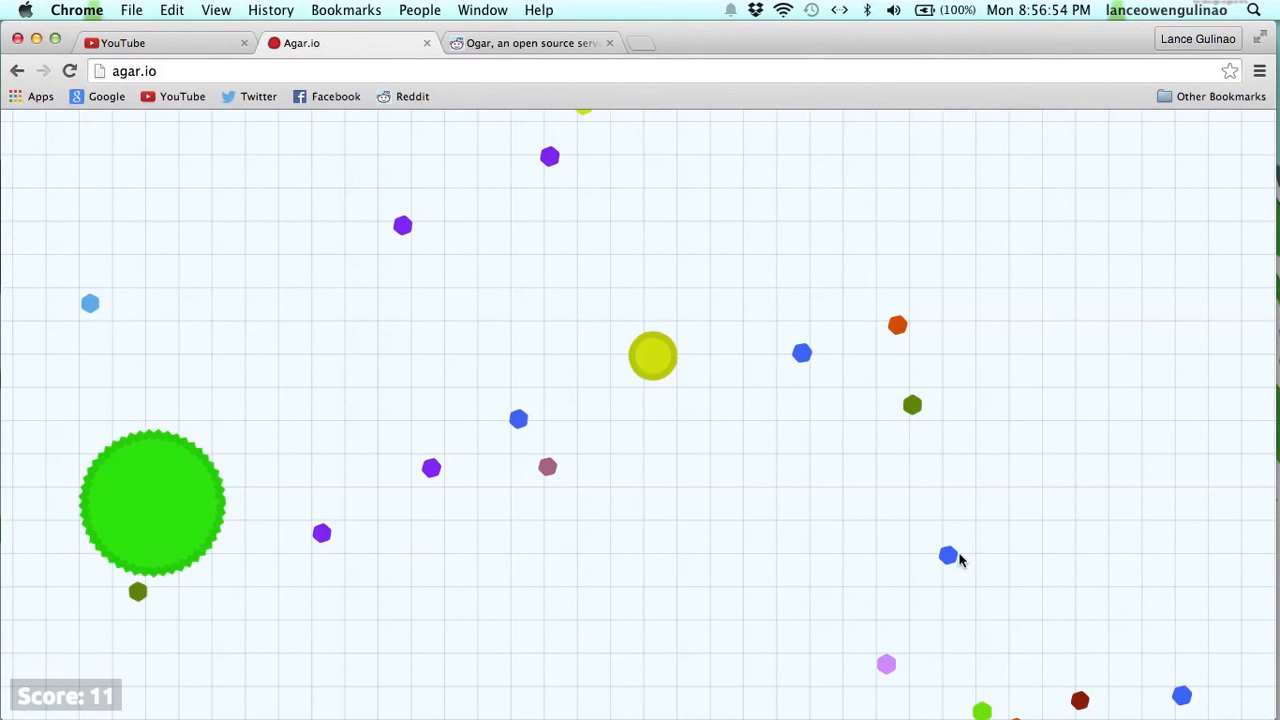
mouse_move(1021, 353)
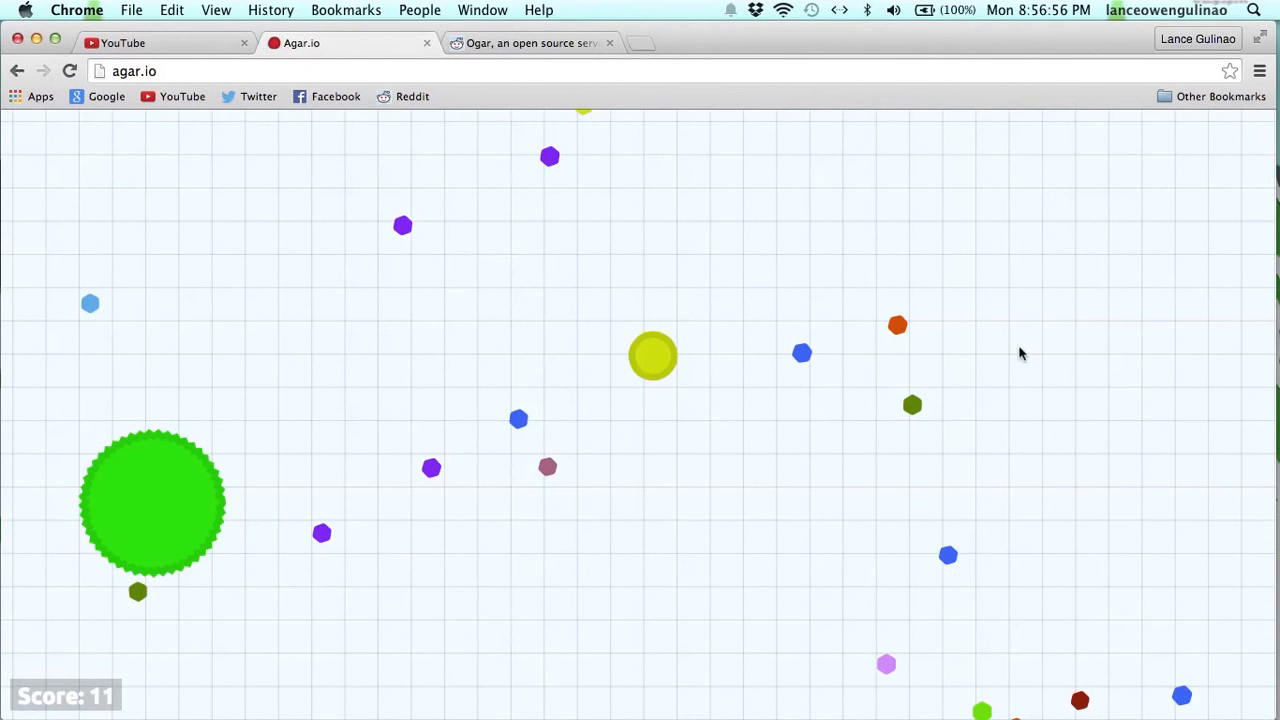
mouse_move(940, 120)
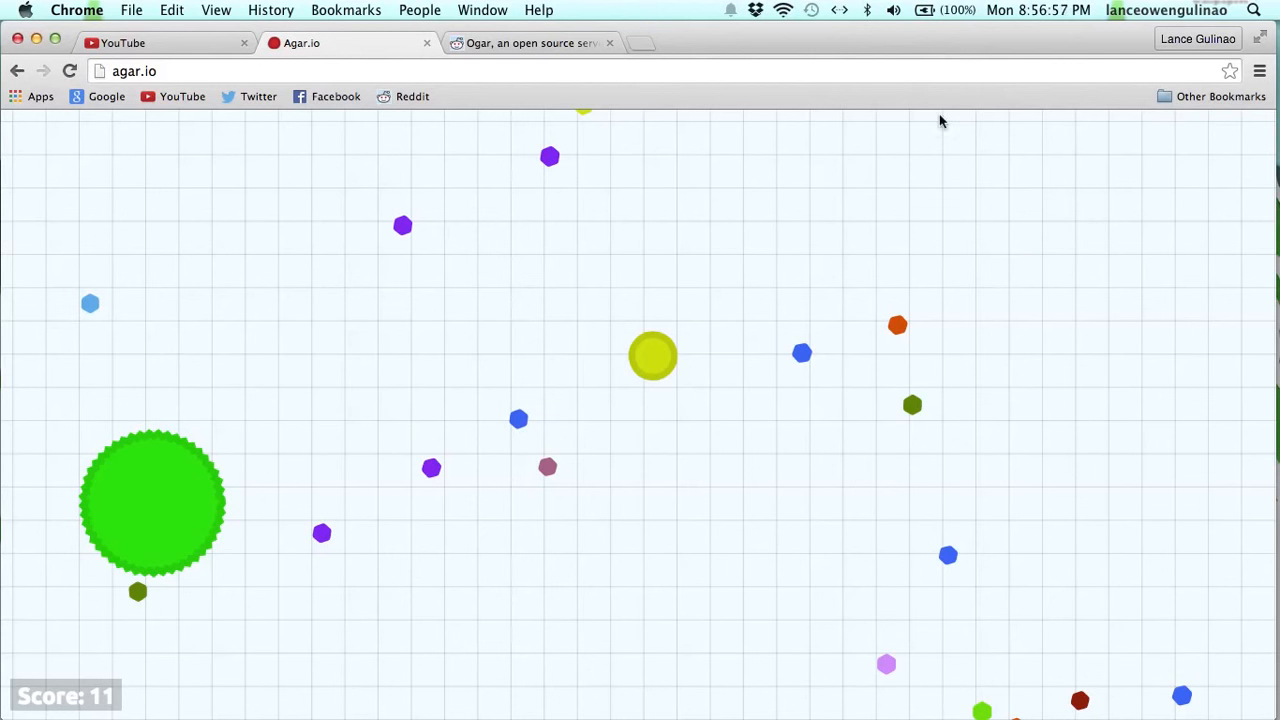